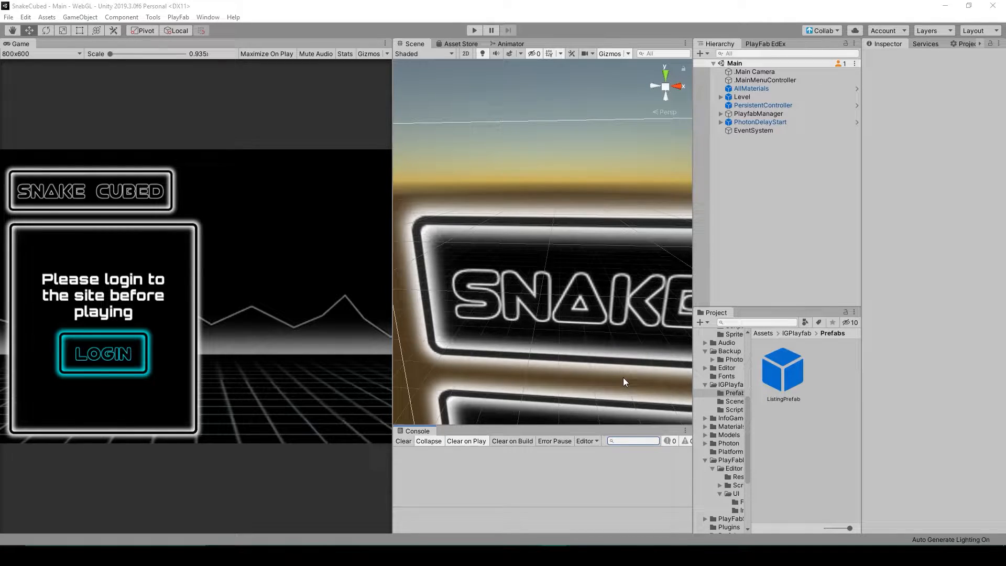
mouse_move(628, 224)
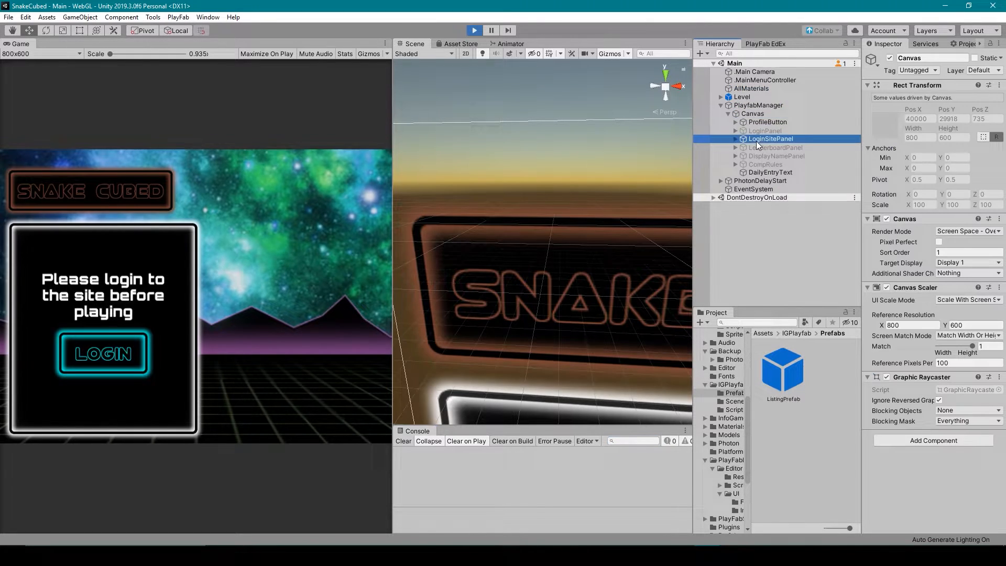
Step: Select the LoginSitePanel object while running the game from login to the SoloPlay scene
left_click(770, 138)
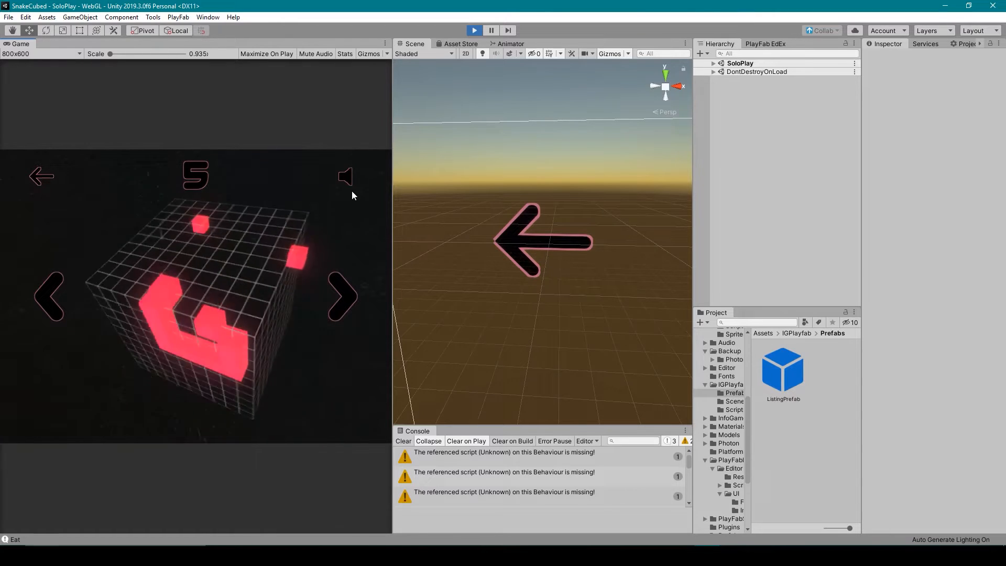
Step: Stop play mode, run the game again and log in at the login screen
left_click(473, 30)
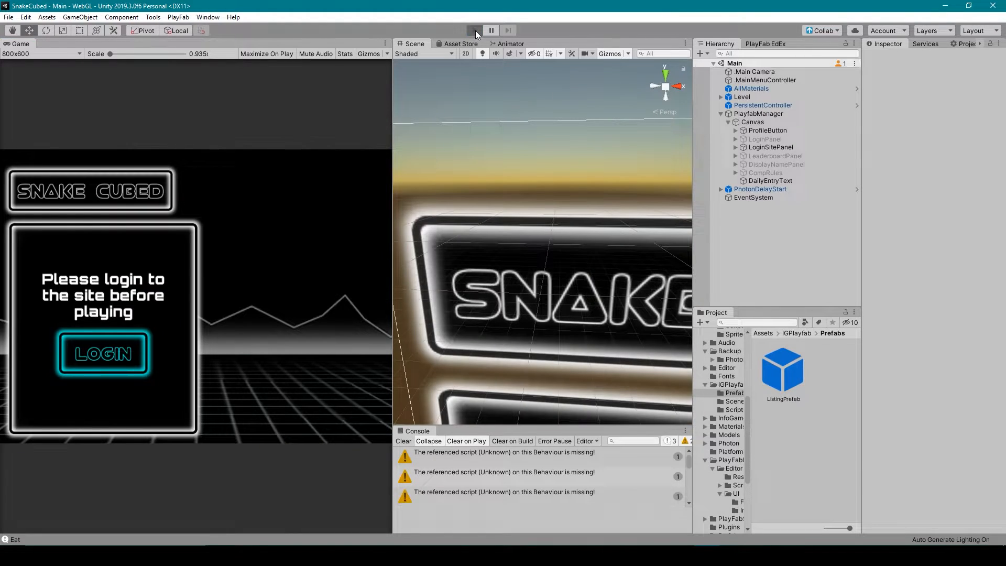
left_click(473, 31)
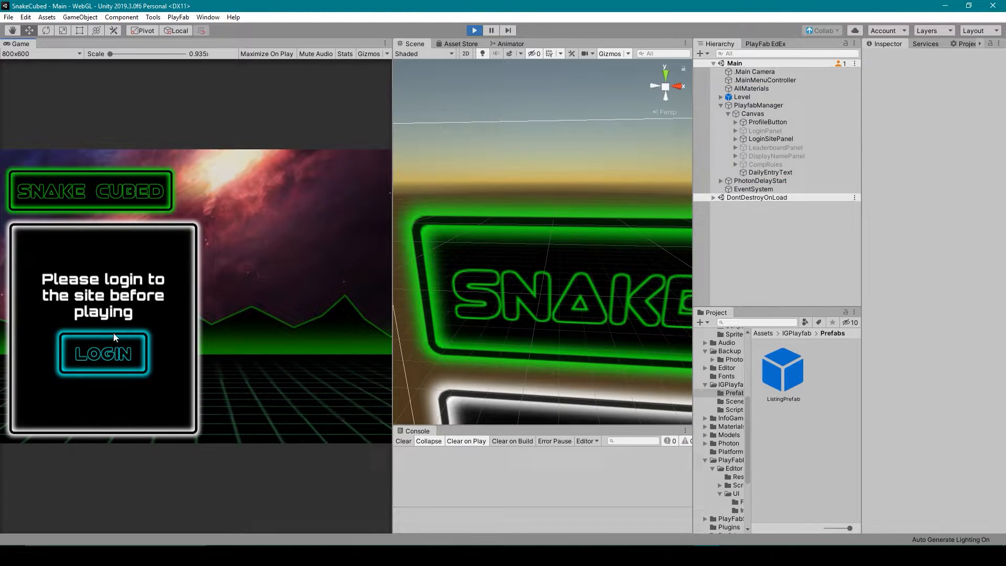
left_click(102, 353)
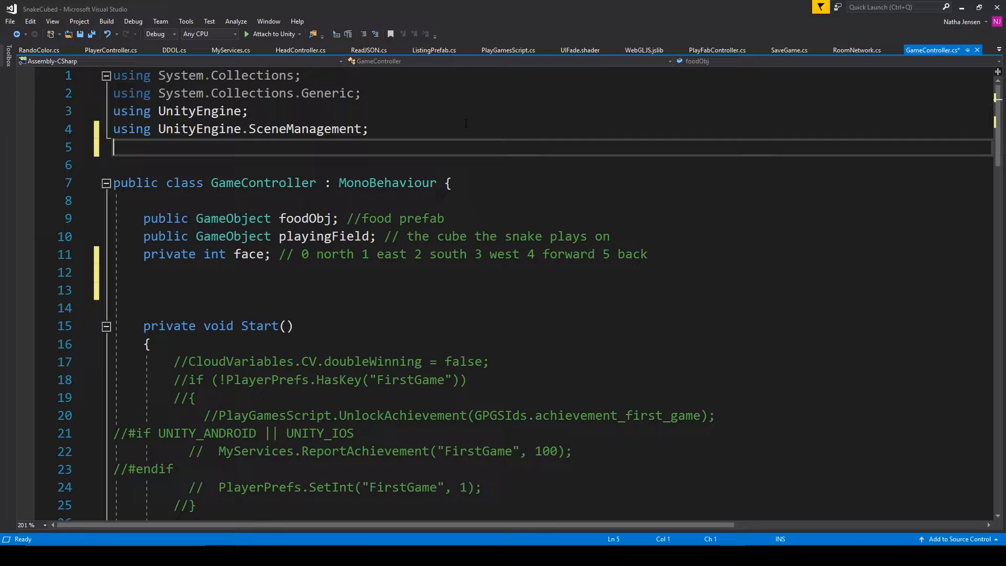
Step: Add using UnityEngine.UI; and a [SerializeField] Toggle audioToggle field to GameController
type("une")
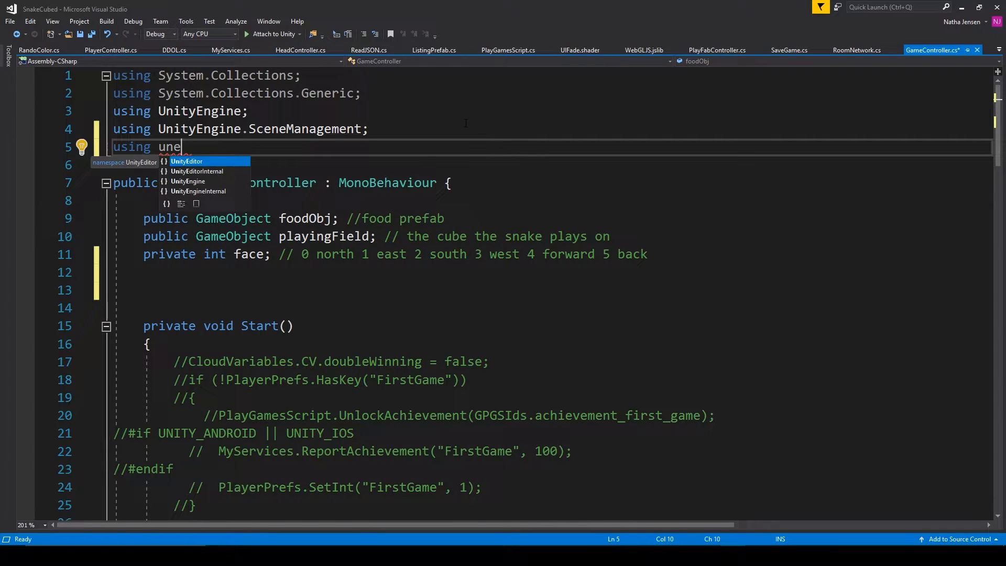
type("UnityEngine")
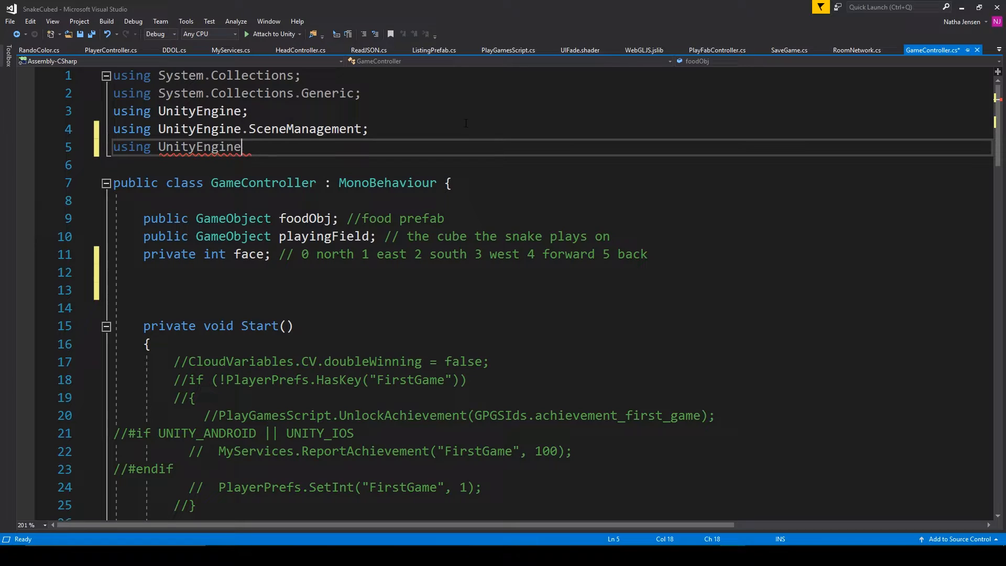
type(".UI;j")
left_click(553, 289)
type("[SerializeField")
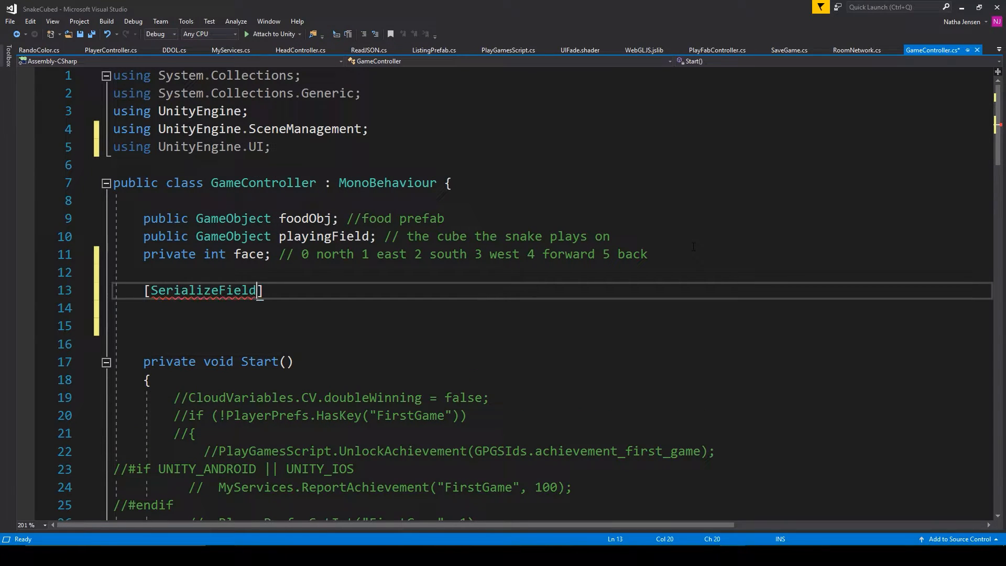
type("to")
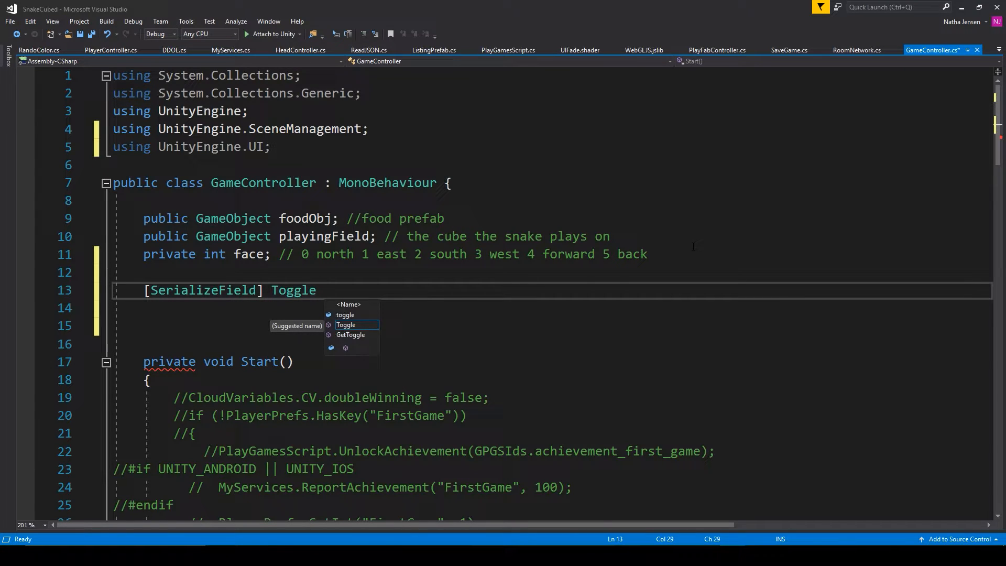
type("aud")
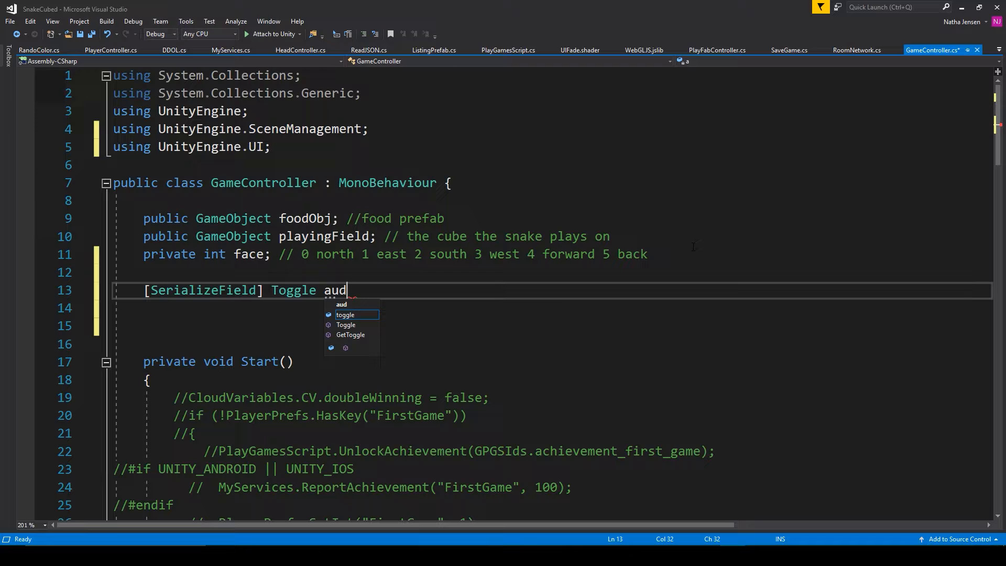
type("ioToggle;")
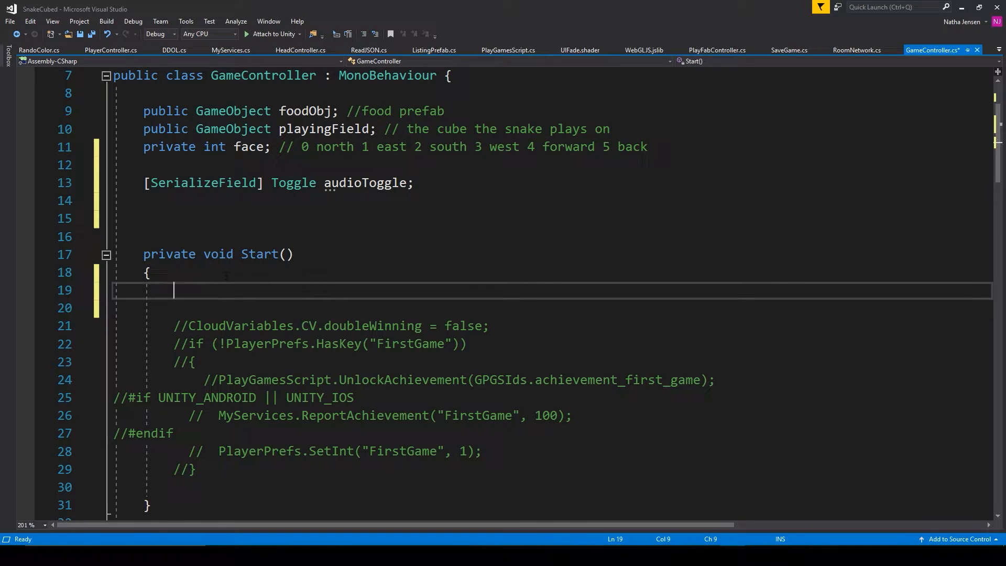
Step: In Start, set audioToggle.isOn = false when AudioListener.volume == 0, and save the script
type("if(")
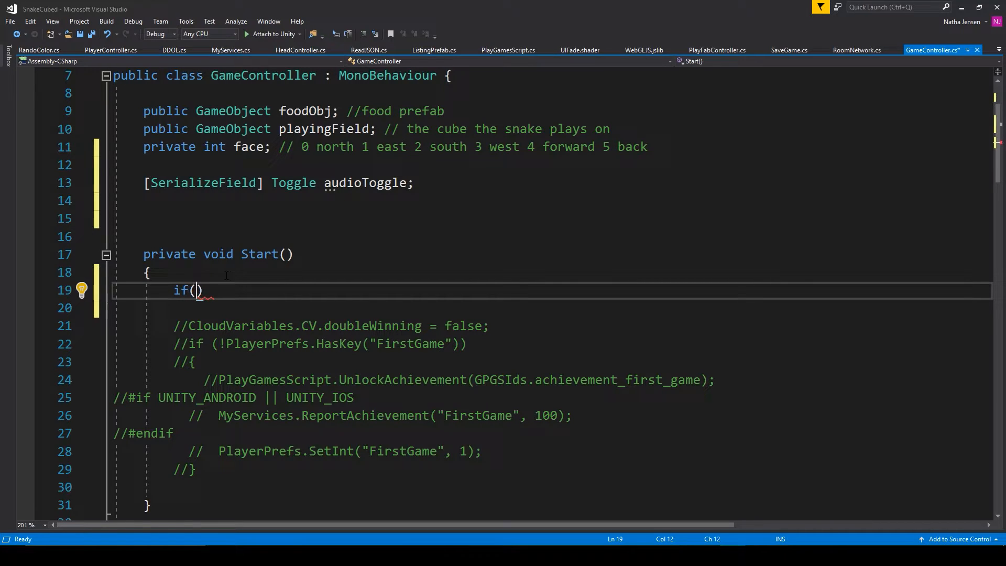
type("au")
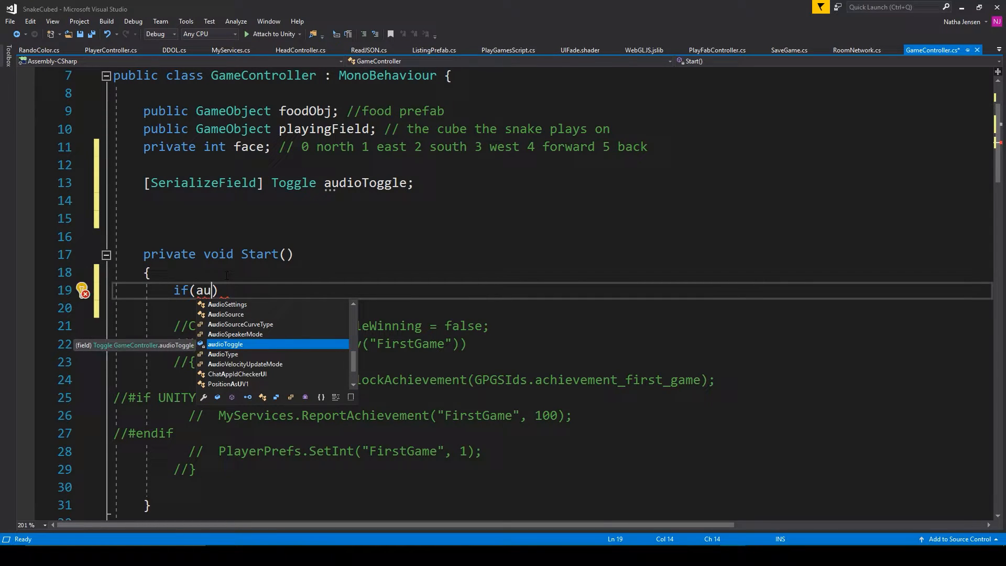
type("iok")
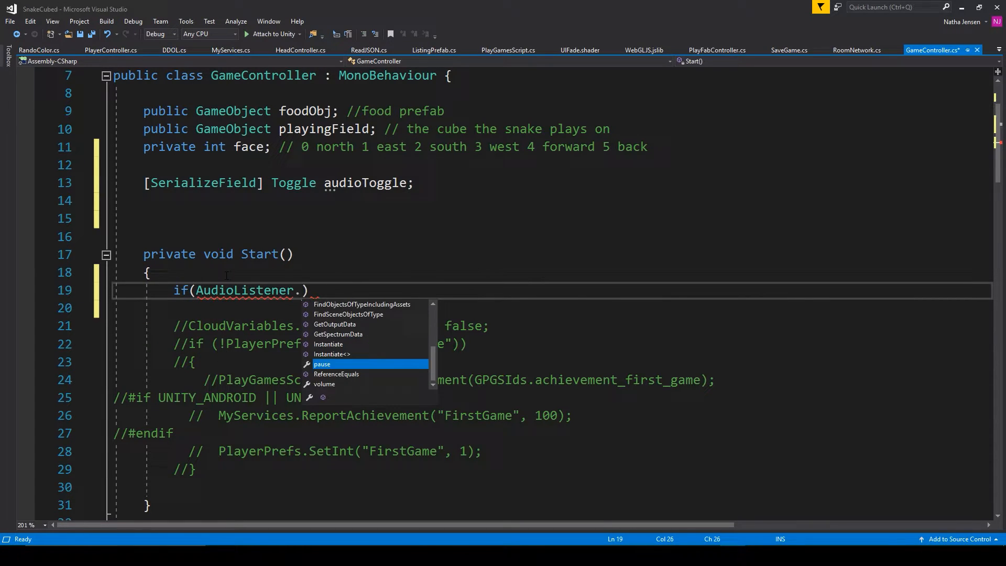
type("volume == 0")
left_click(552, 308)
type("{")
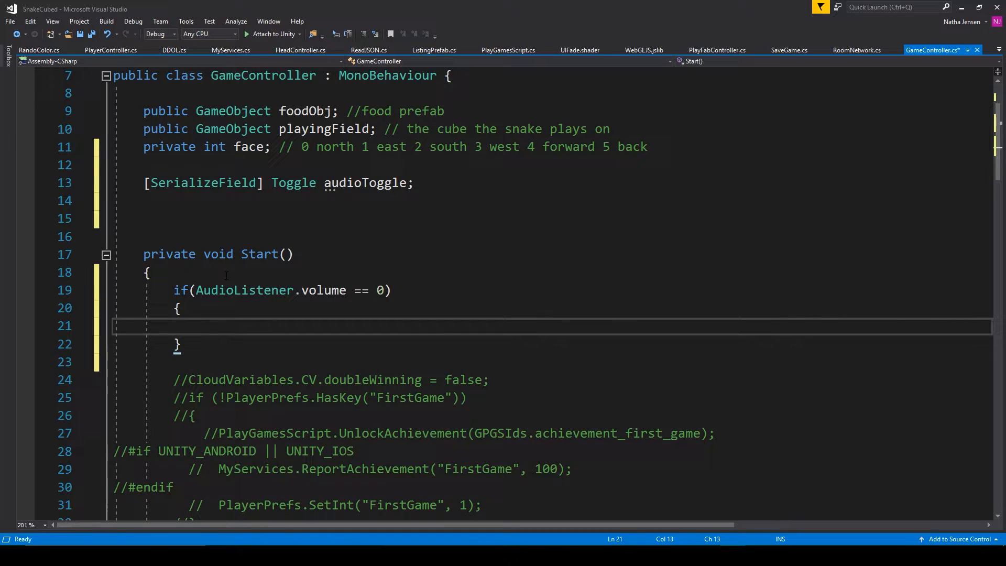
type("a")
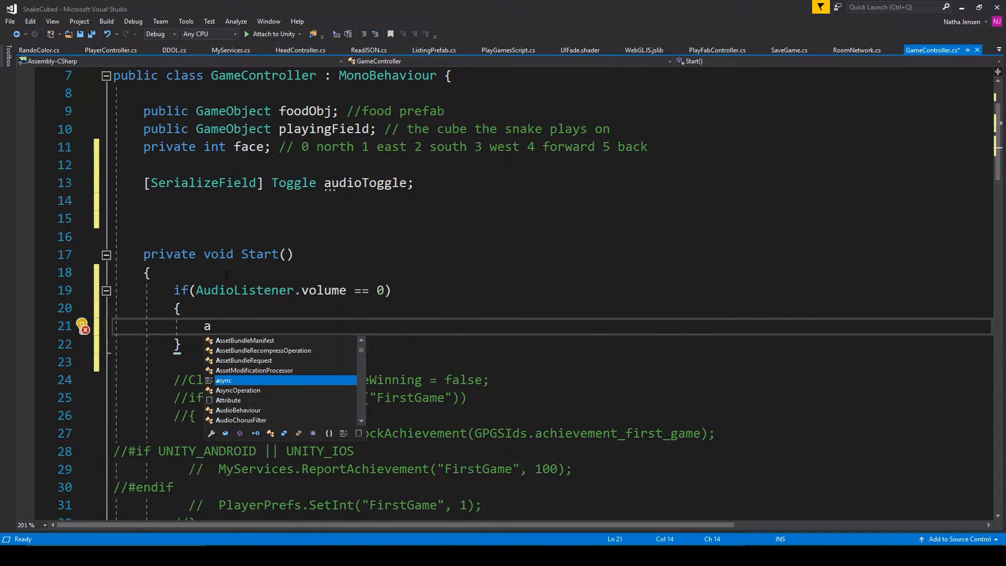
type("udioToggle.isOn")
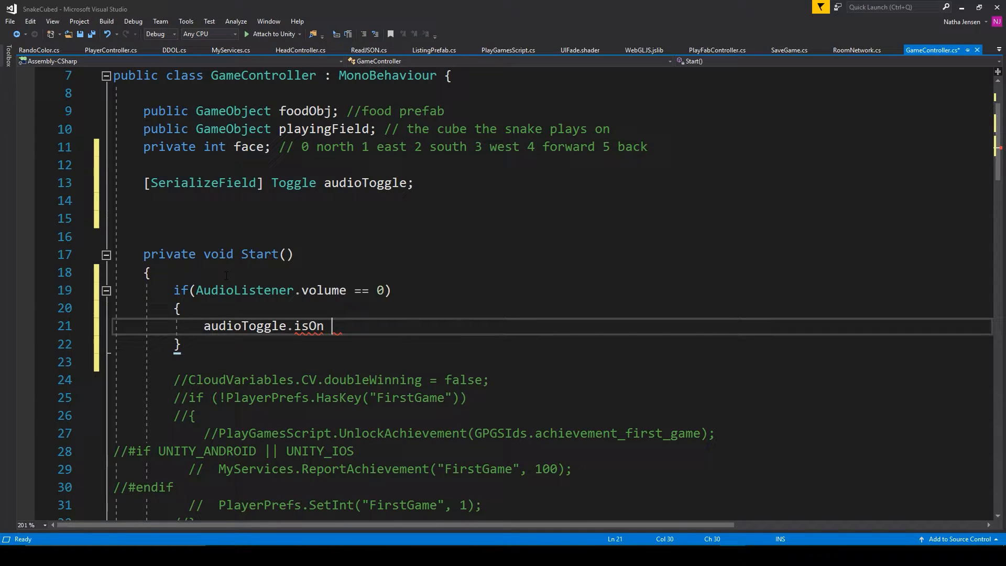
type("=")
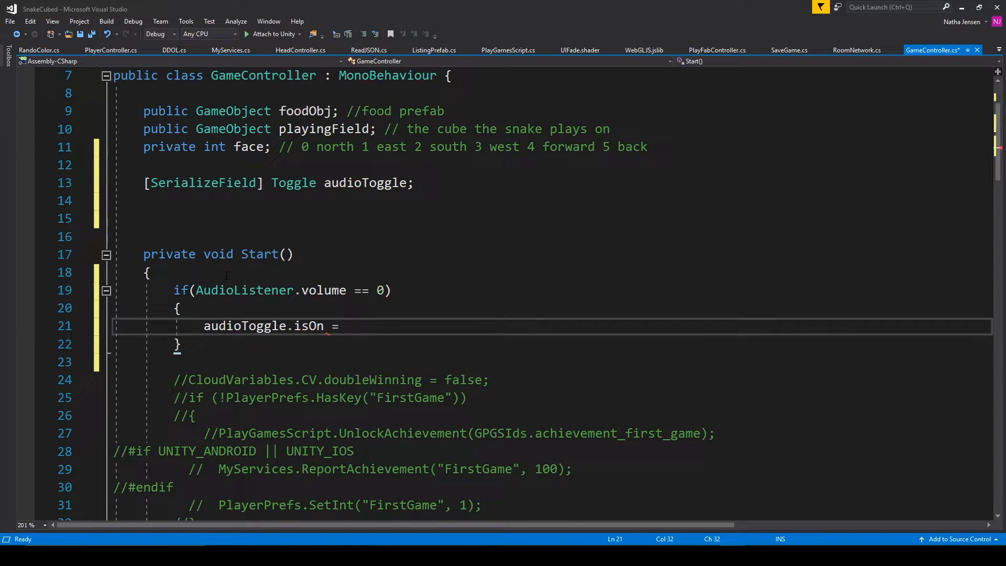
type("false;")
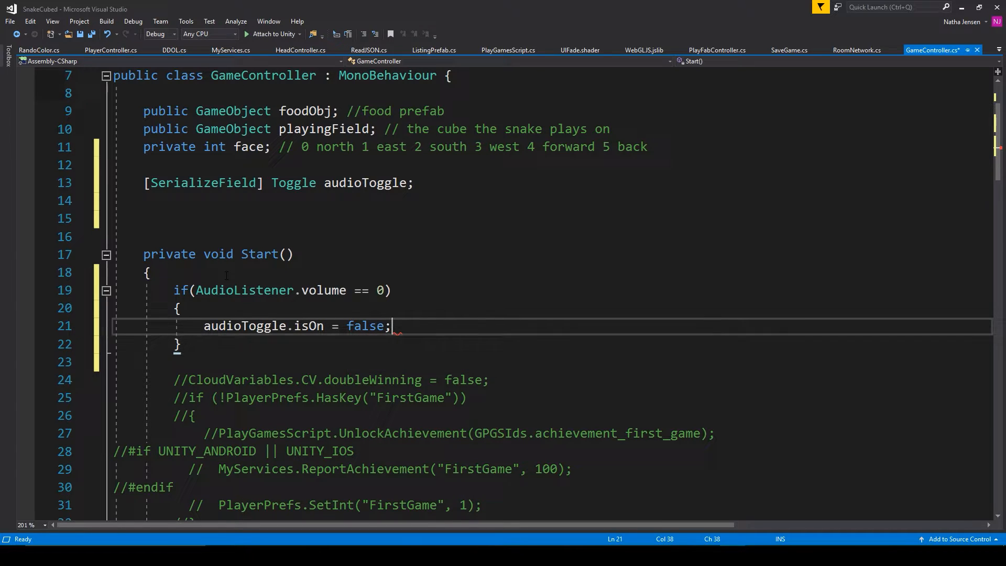
key("ctrl+s")
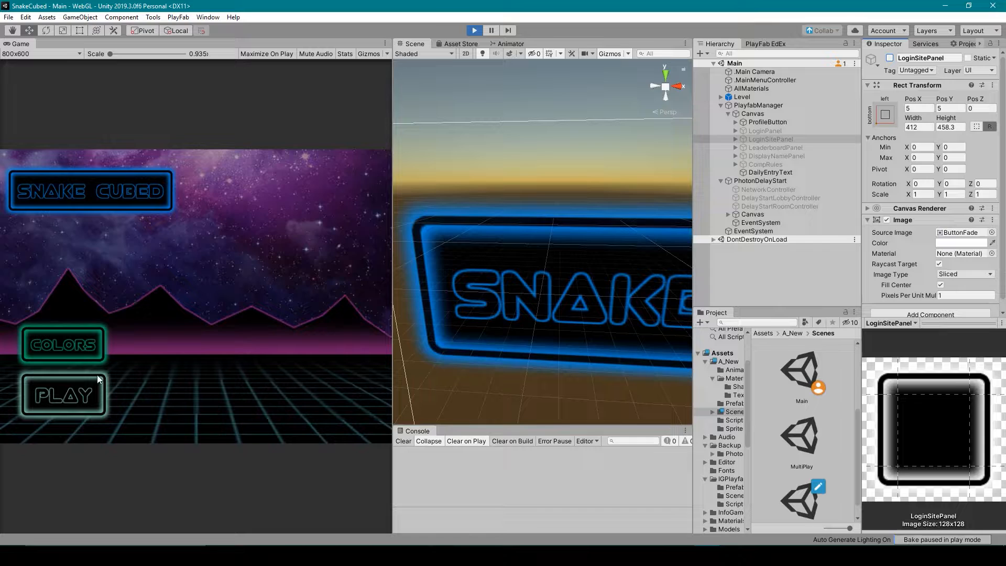
Step: Log in to reach SoloPlay, switch to Chrome for a 'speaker icon png' search, then stop play mode
left_click(62, 394)
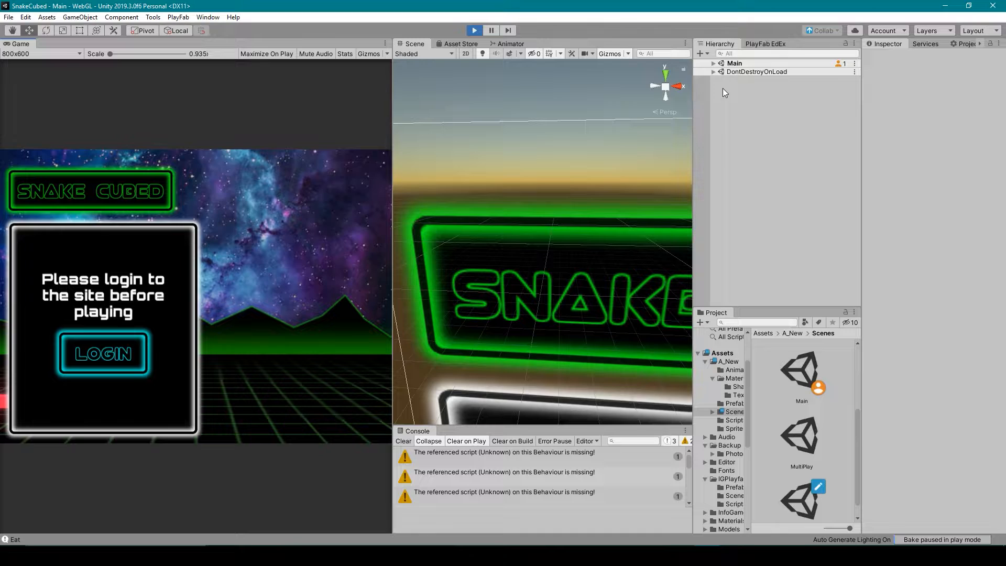
left_click(713, 63)
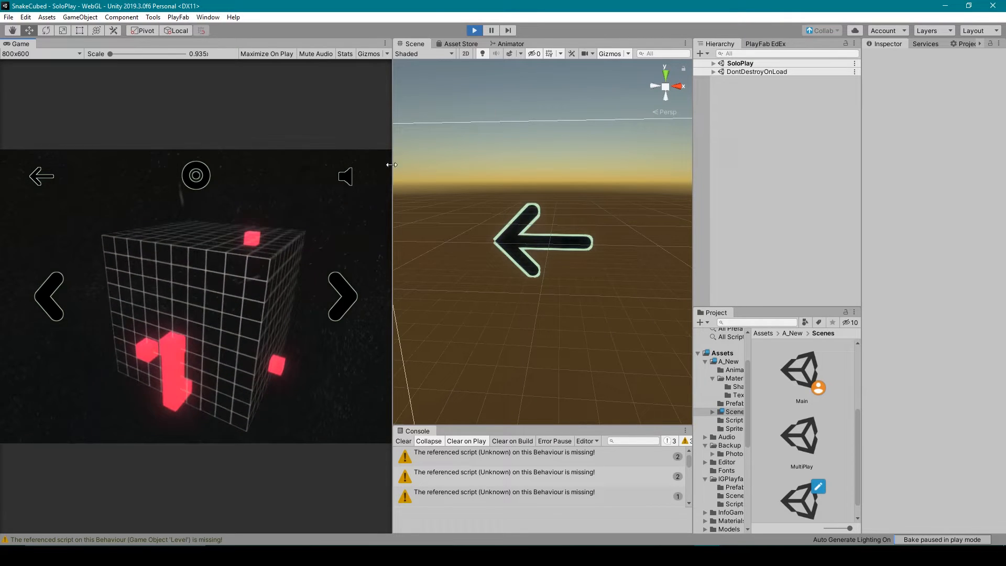
left_click(474, 31)
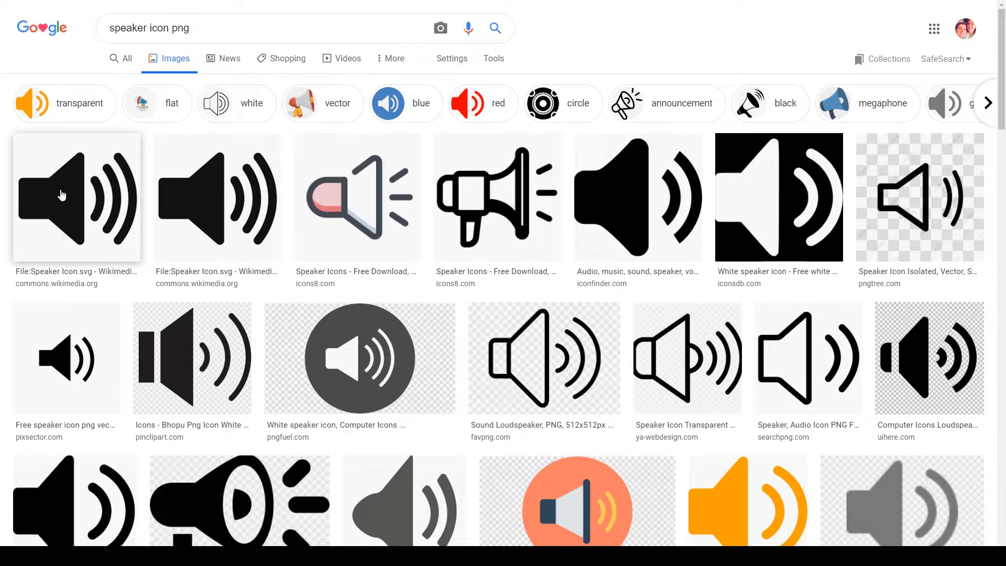
mouse_move(93, 190)
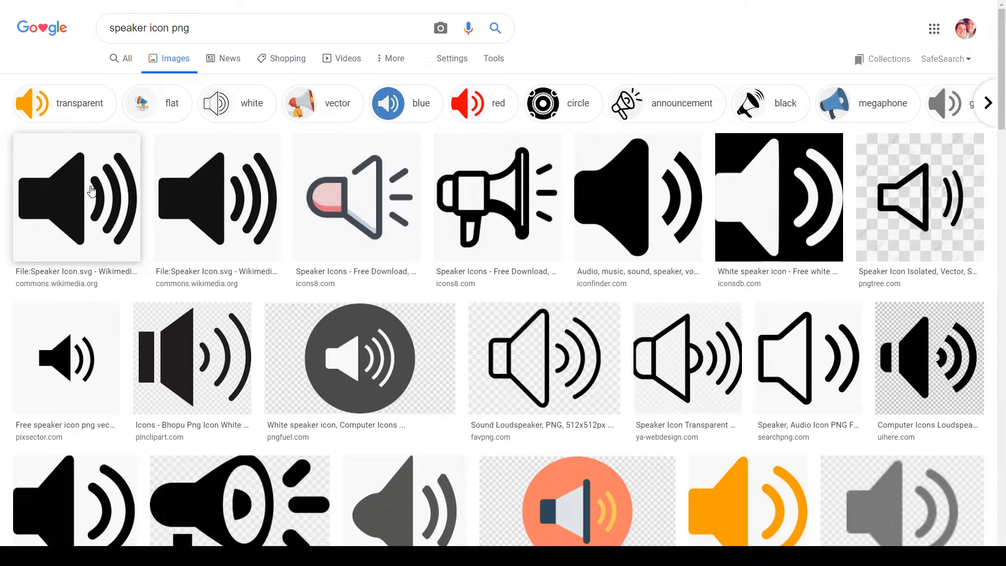
Step: Choose the first plain black speaker icon from the image results
left_click(75, 197)
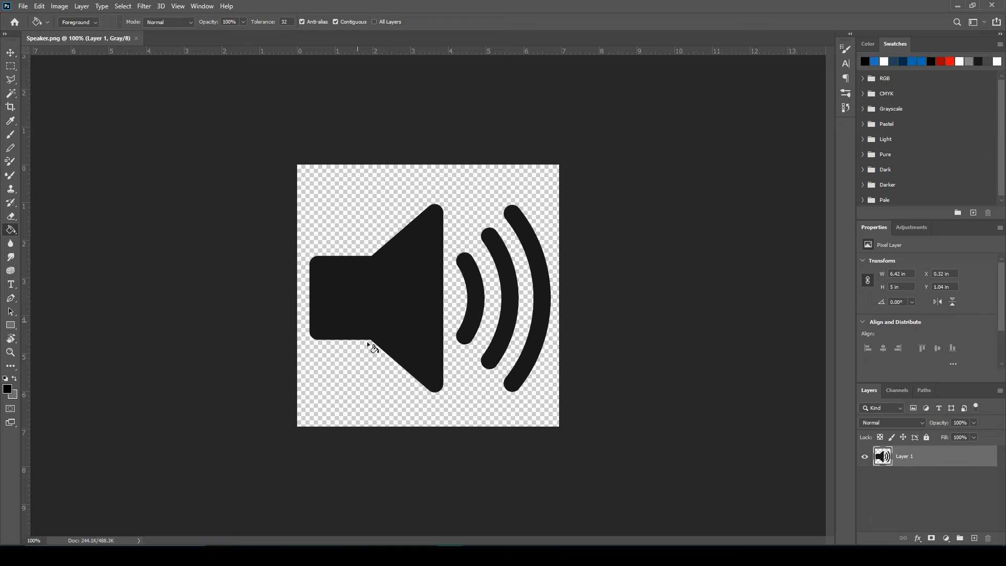
mouse_move(520, 242)
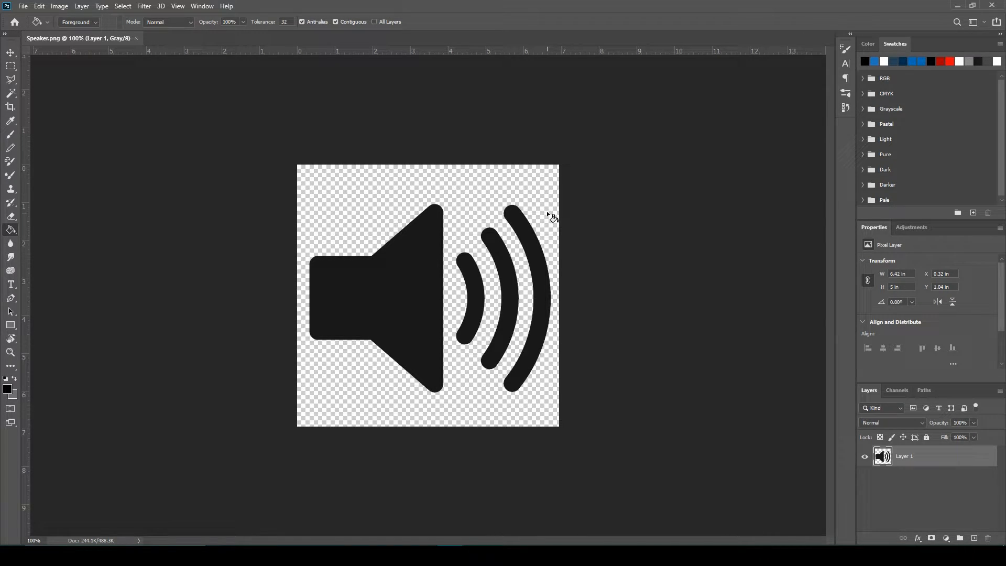
mouse_move(540, 222)
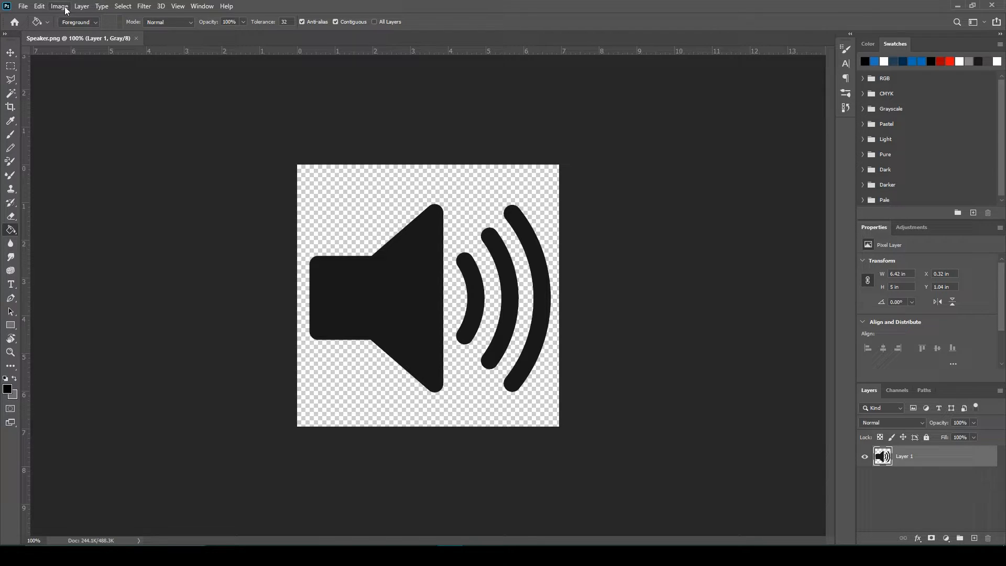
Step: Invert the black speaker icon to white via Image > Adjustments > Invert
left_click(58, 6)
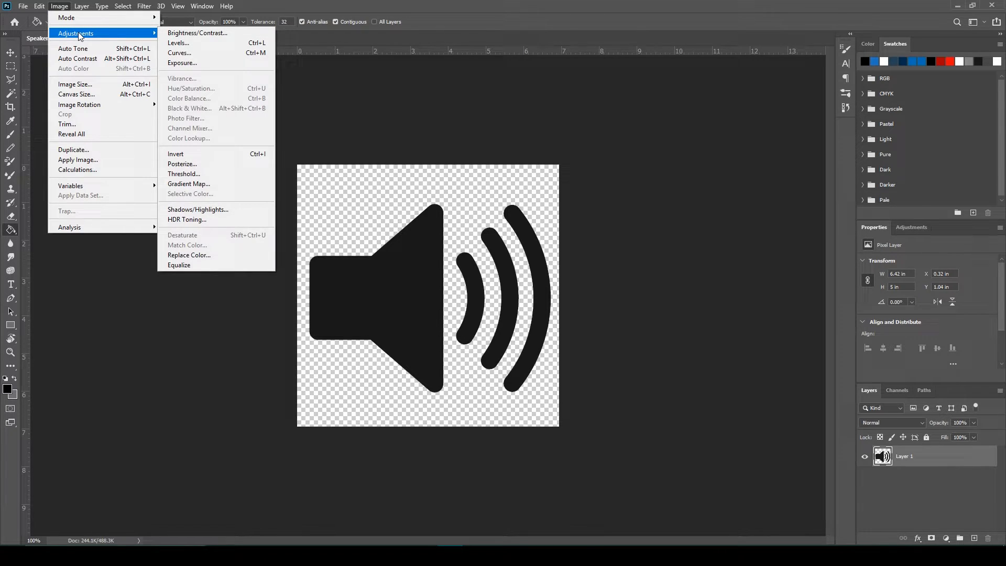
left_click(176, 154)
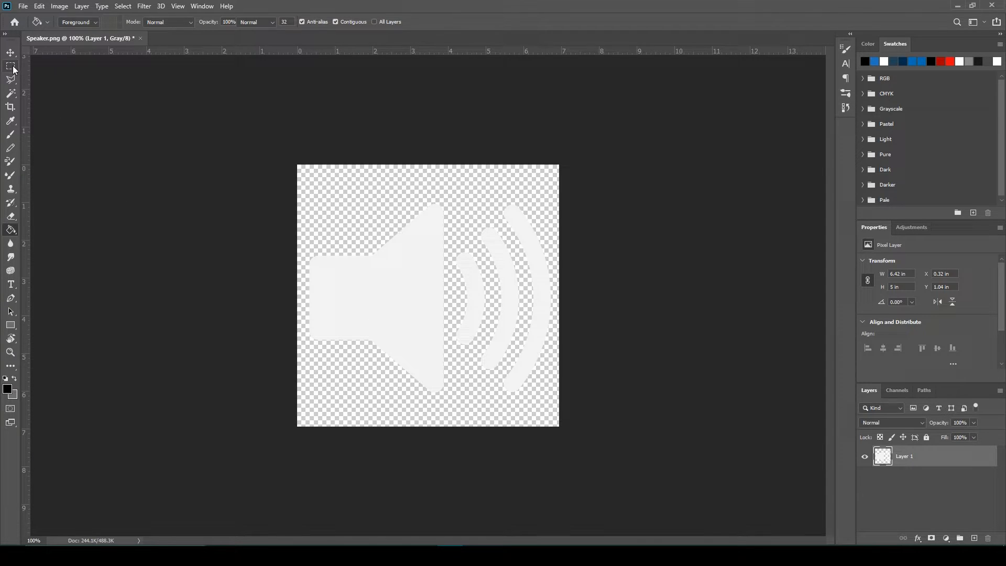
mouse_move(11, 67)
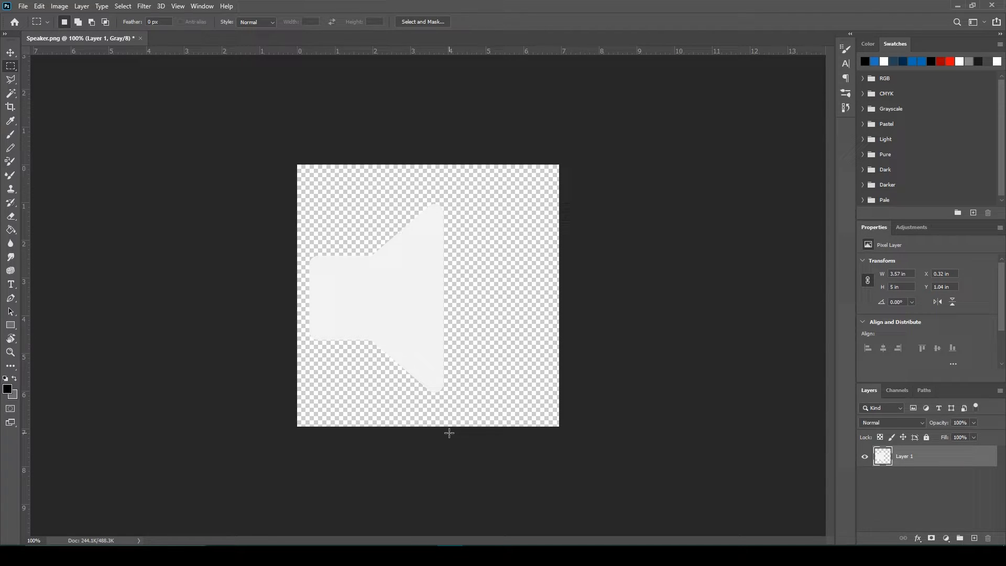
mouse_move(450, 438)
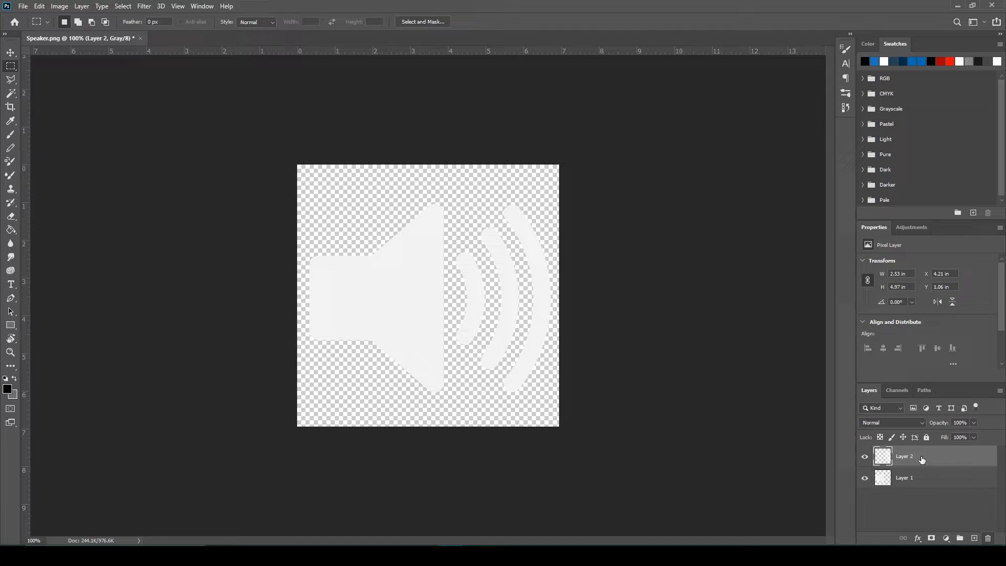
Step: Activate the sound-wave layer and hide the other layer before saving each image
left_click(865, 456)
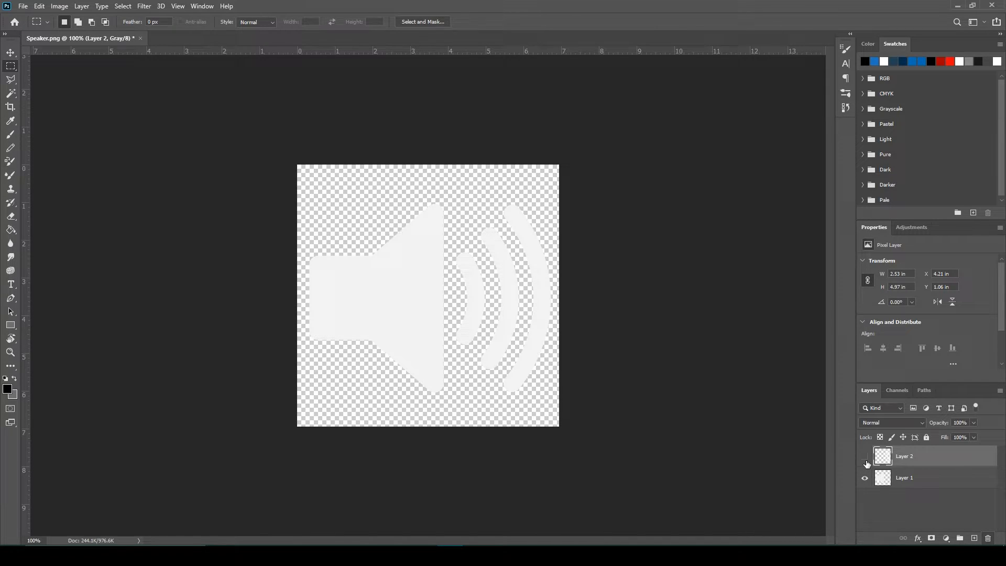
left_click(865, 463)
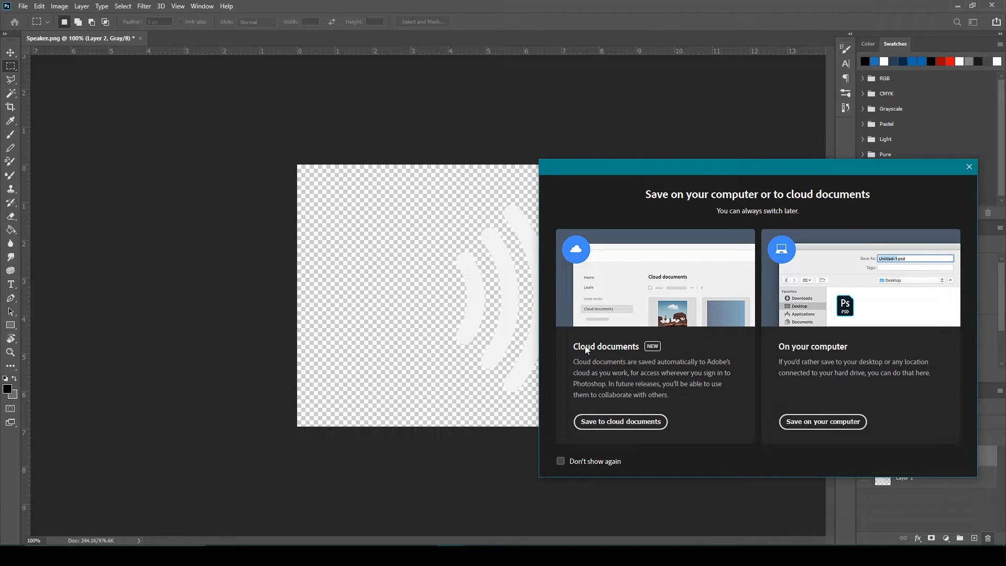
mouse_move(480, 208)
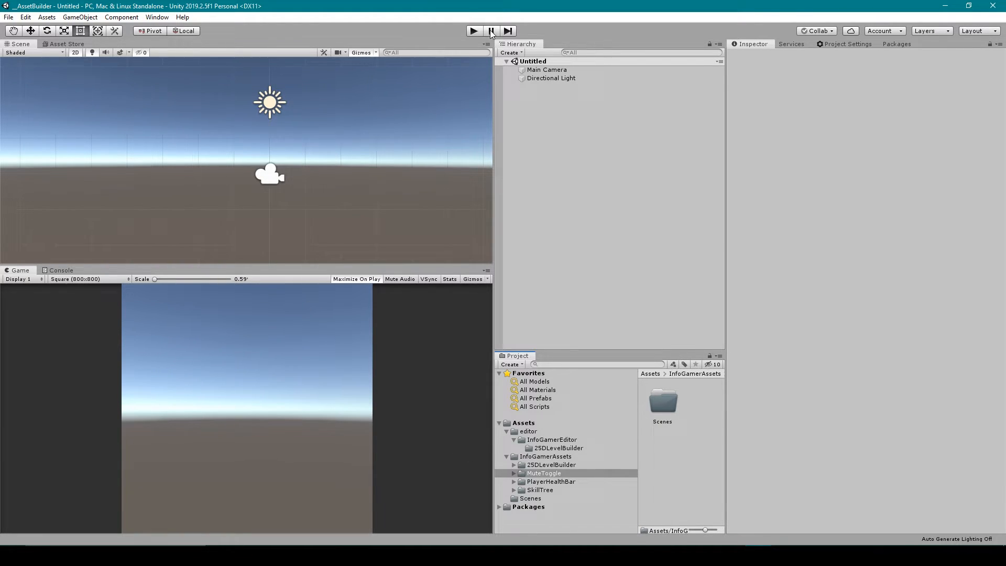
Step: Stop play mode and create a subfolder inside the MuteToggle folder
left_click(474, 31)
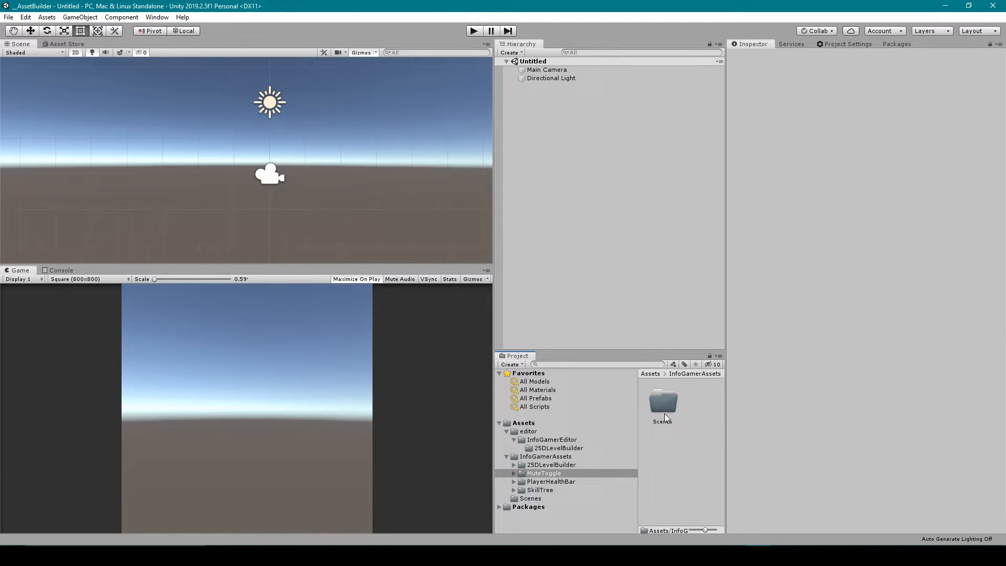
mouse_move(656, 421)
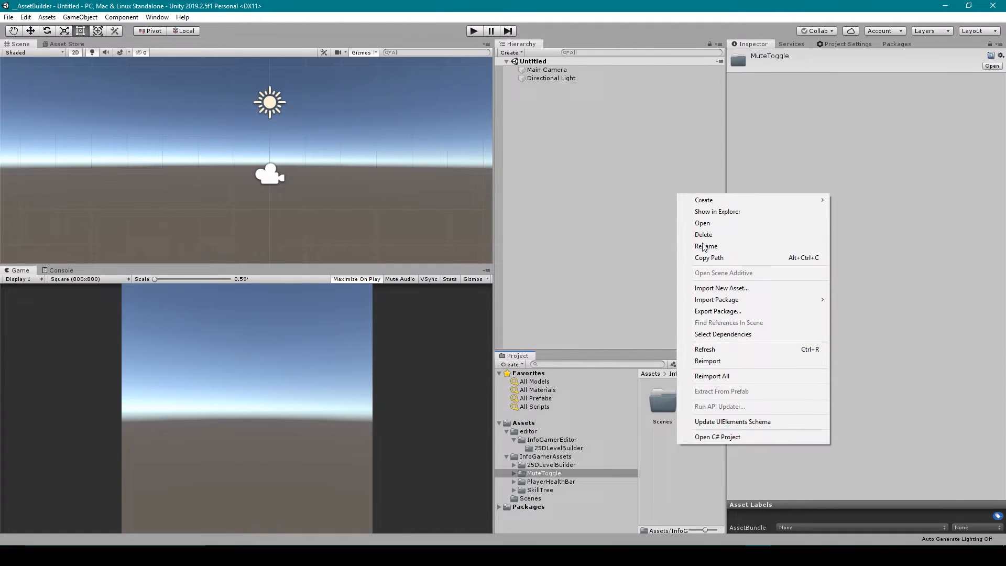
left_click(704, 199)
type("Sprite-UI")
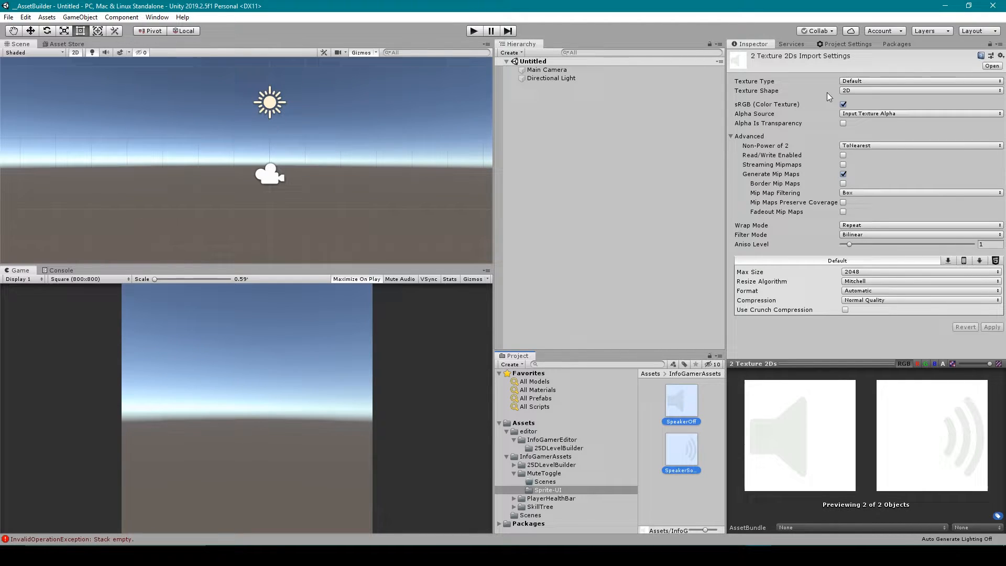
Step: Set both speaker images' Texture Type to Sprite (2D and UI) and apply
left_click(918, 80)
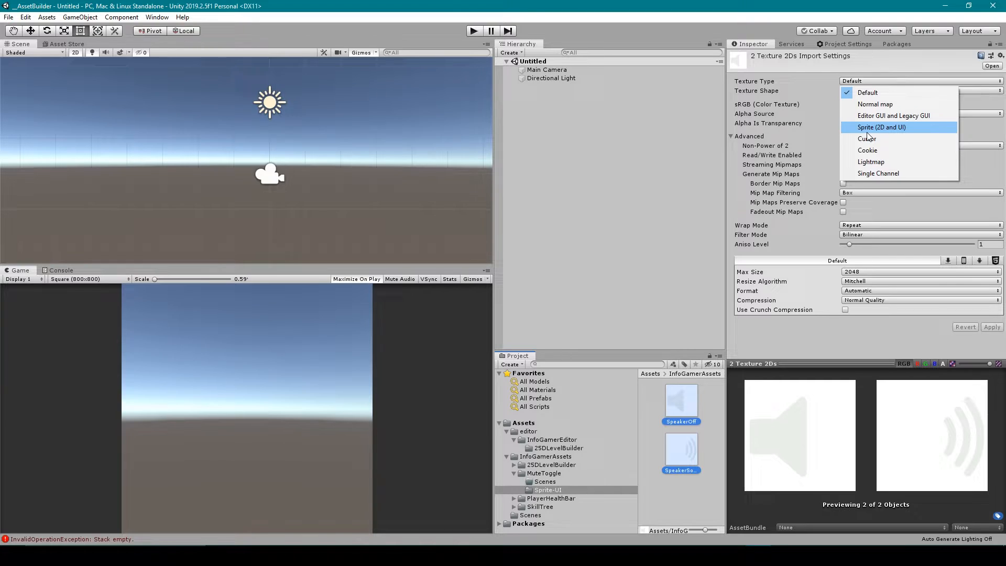
left_click(882, 126)
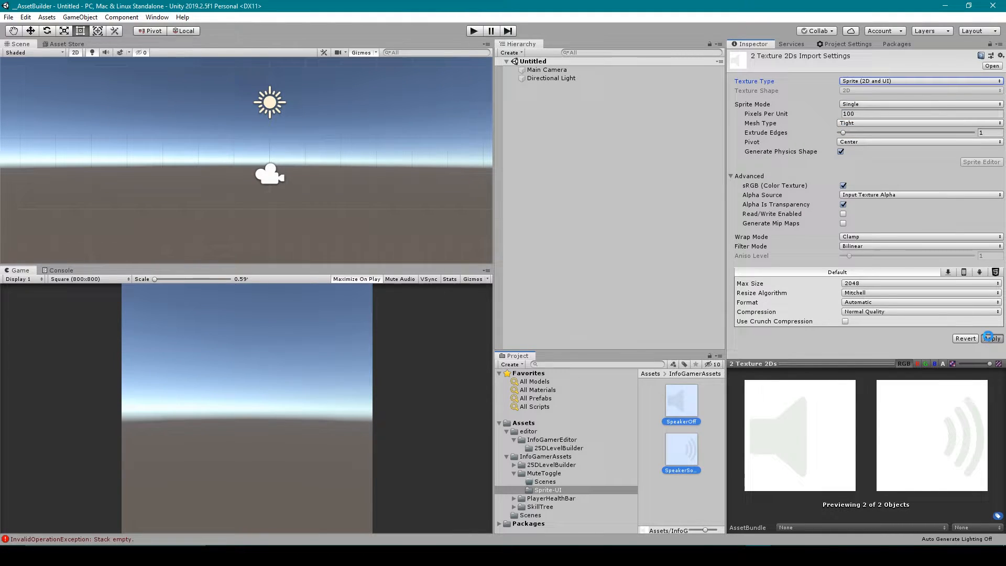
left_click(990, 339)
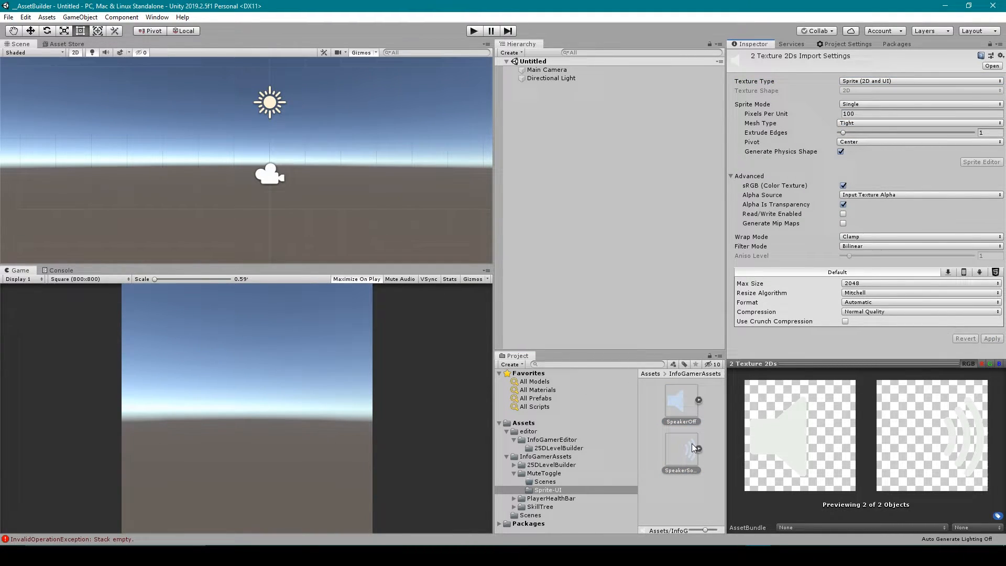
Step: Add a UI Toggle to the scene and show its properties in the Inspector
left_click(511, 53)
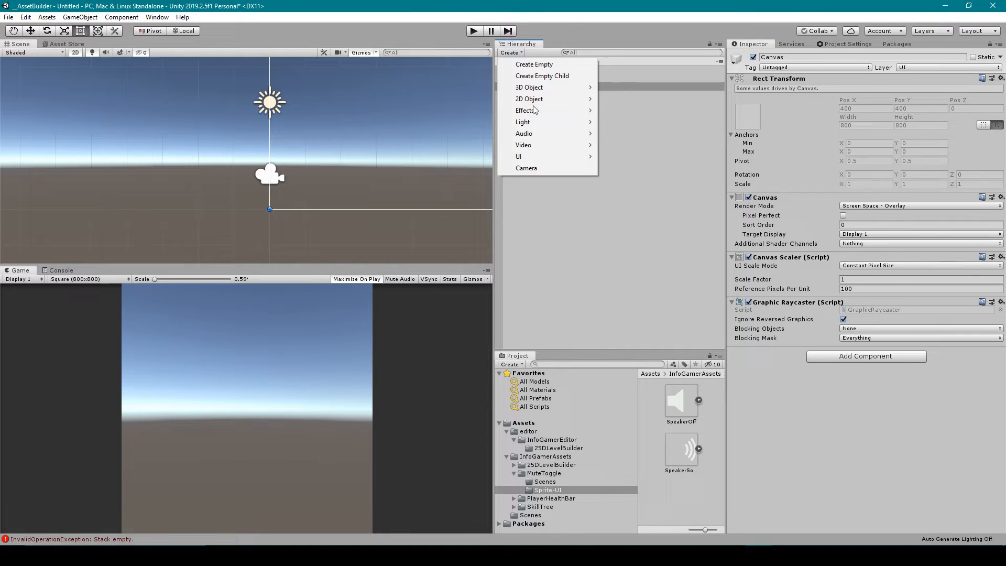
mouse_move(519, 156)
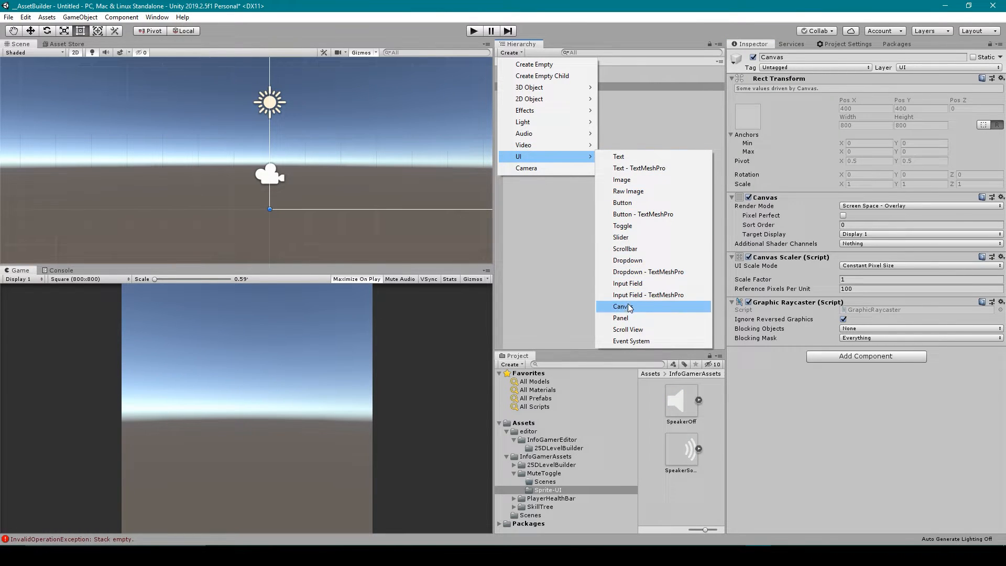
left_click(621, 227)
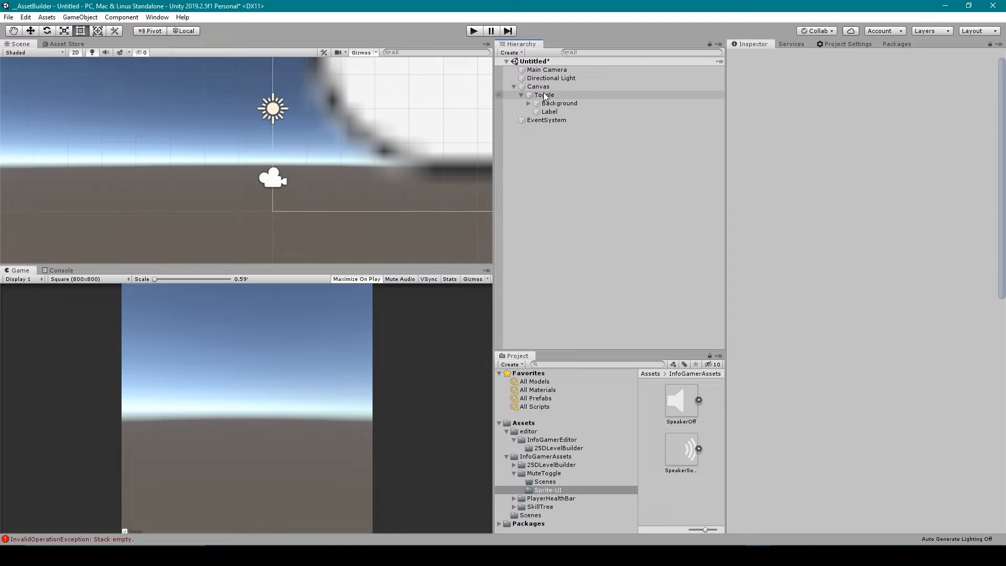
left_click(544, 94)
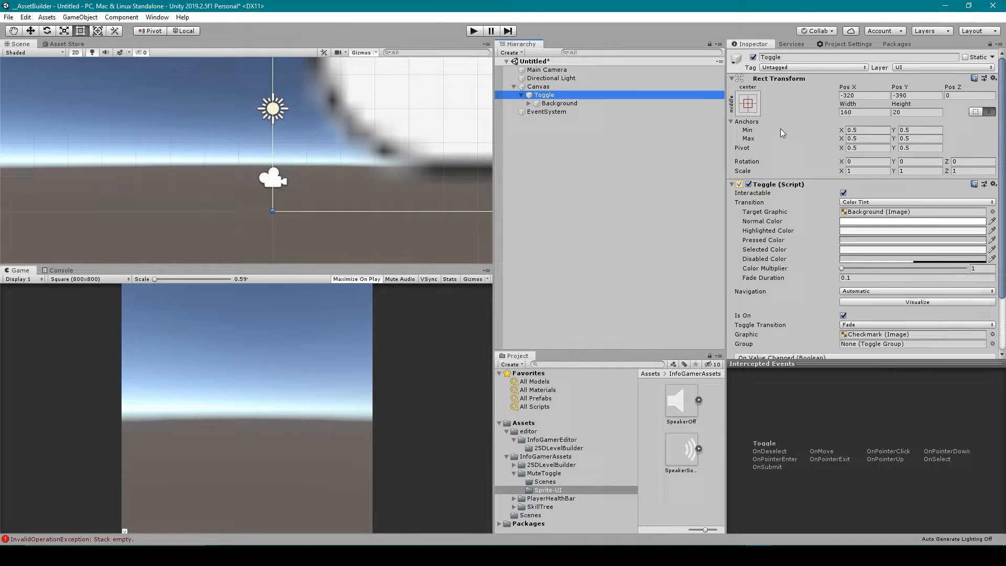
Step: Size the toggle 50 by 50 and edit its Background image properties for the speaker sprite
left_click(864, 112)
type("50")
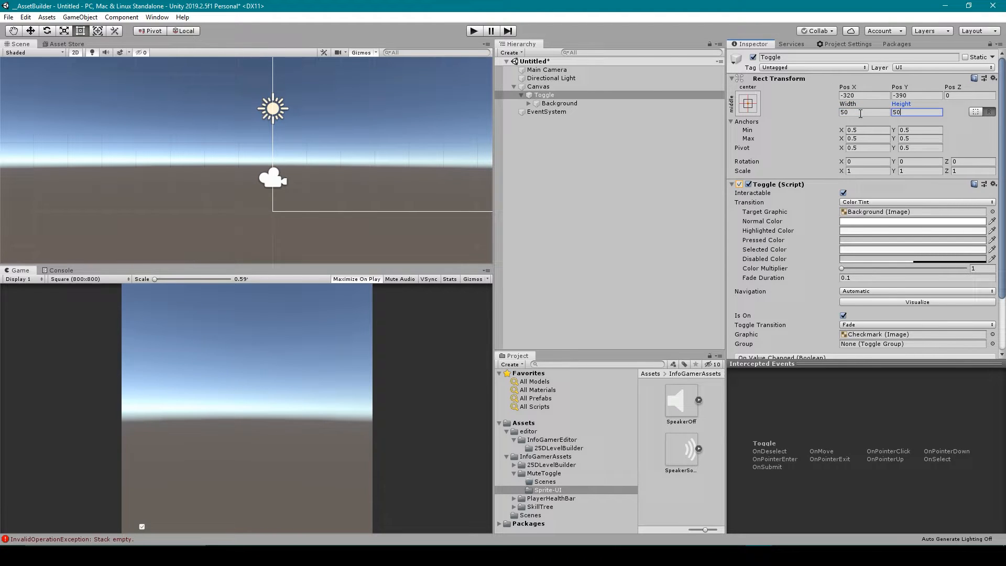
left_click(559, 103)
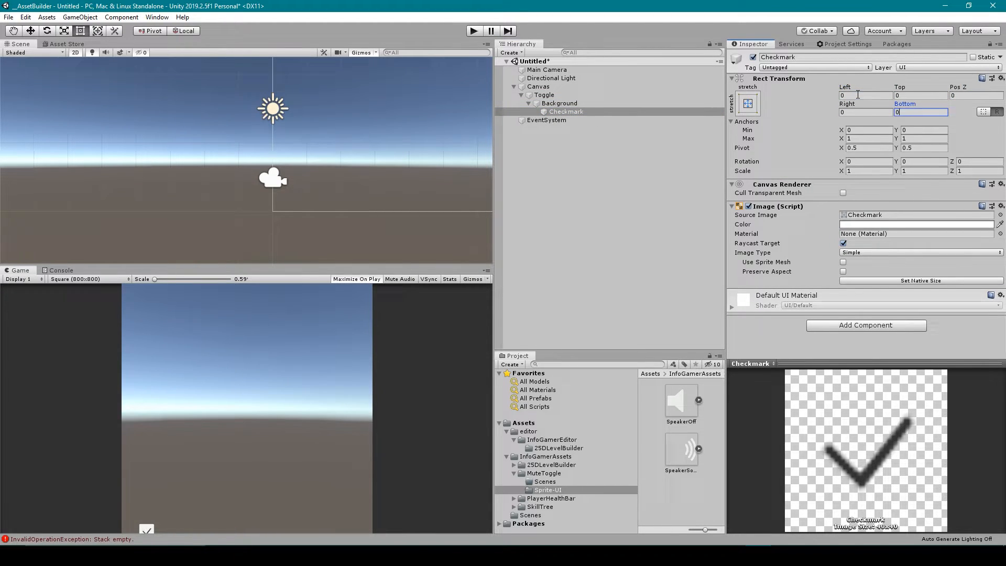
left_click(558, 103)
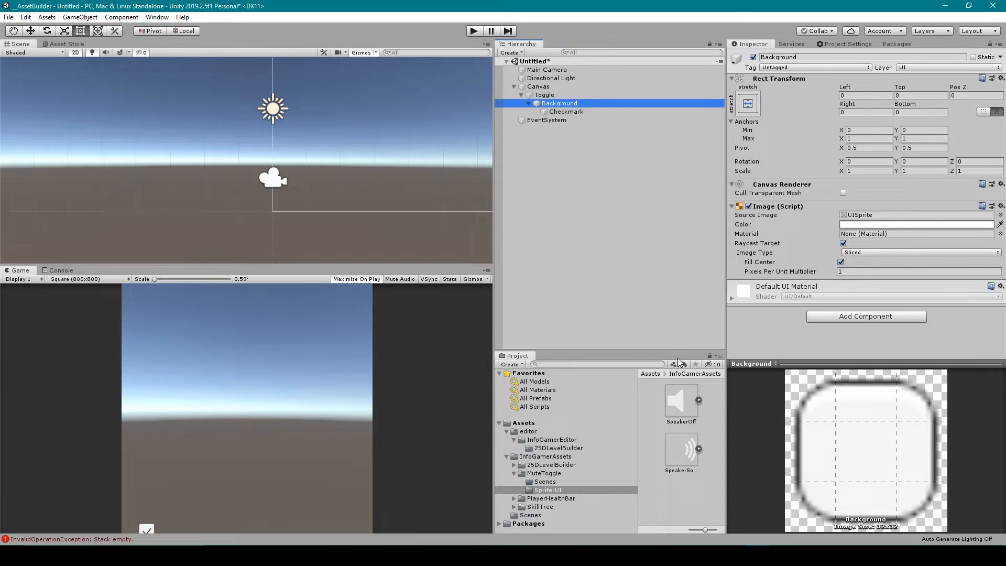
left_click(566, 111)
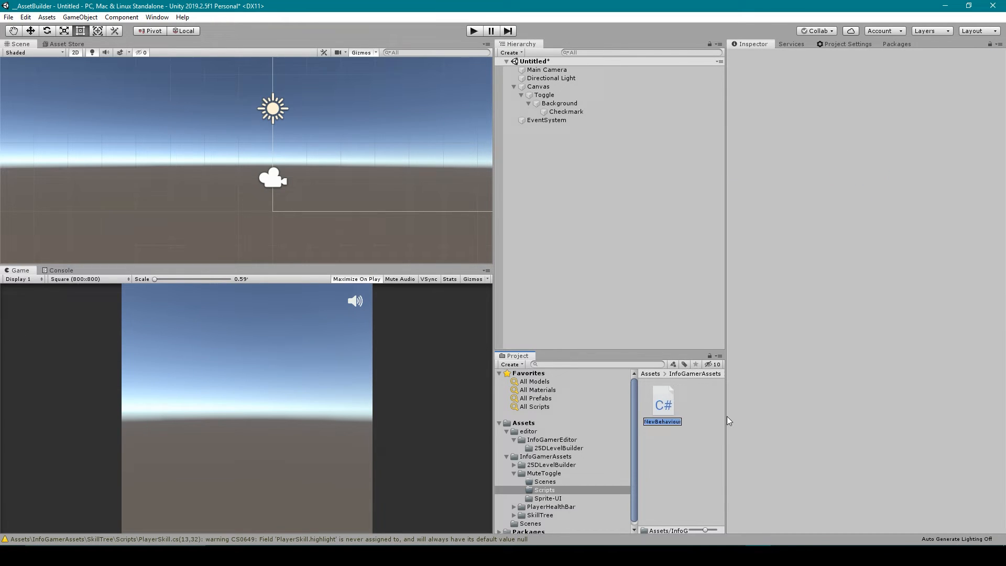
Step: Name the new script MuteToggle and open it in Visual Studio
type("MuteToggle")
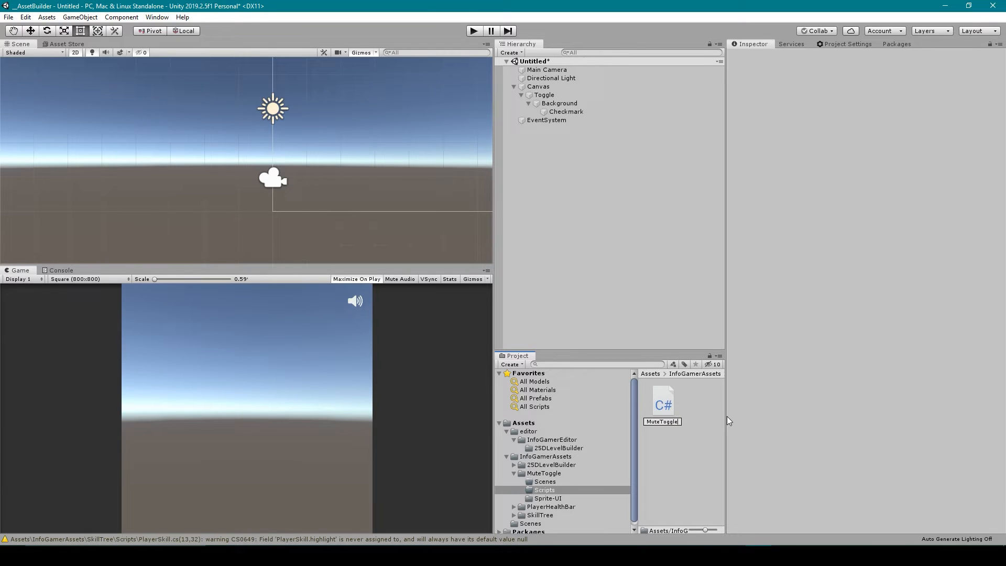
left_click(661, 401)
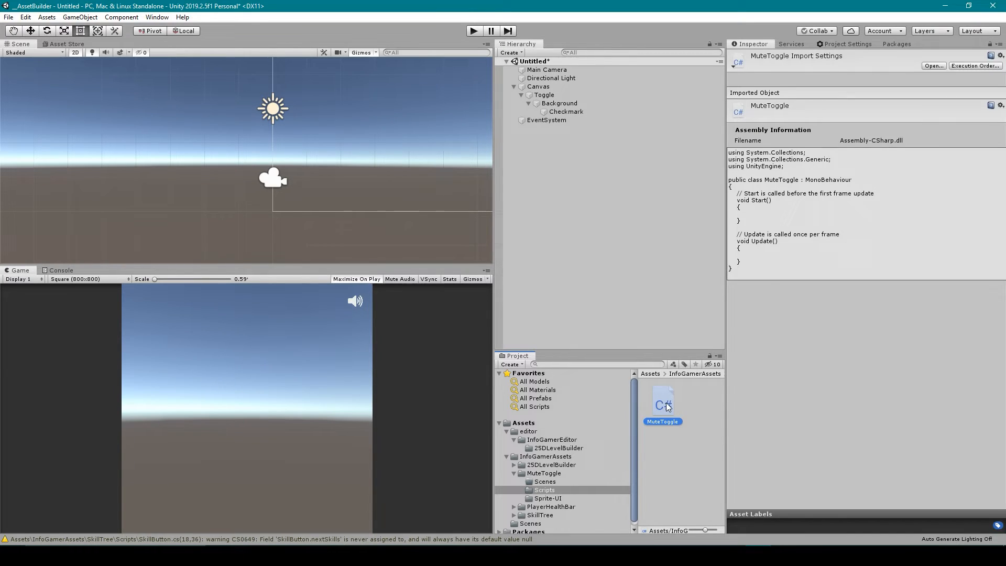
double_click(662, 401)
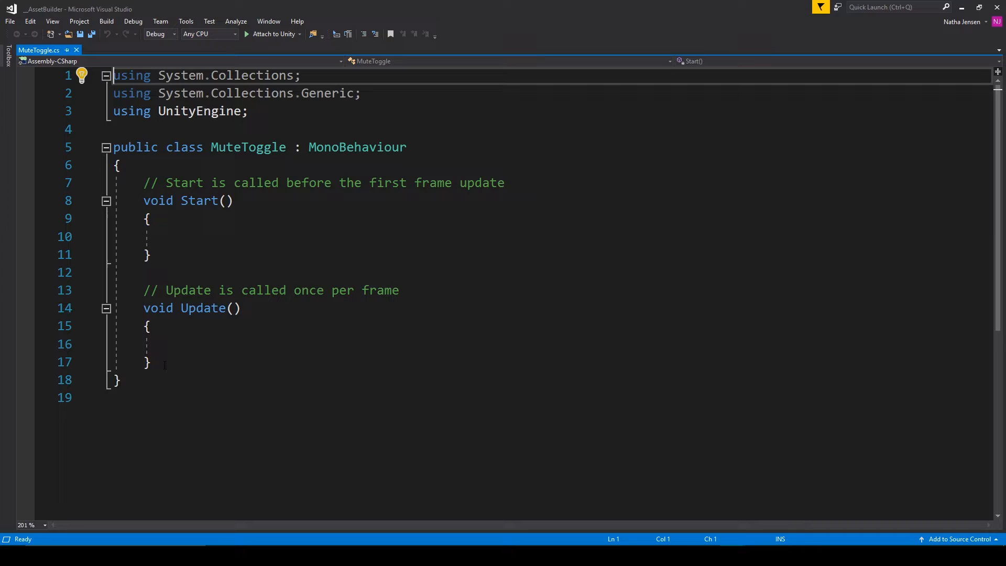
Step: Remove the empty Update method and add a using UnityEngine.UI directive
left_click_drag(142, 290, 151, 361)
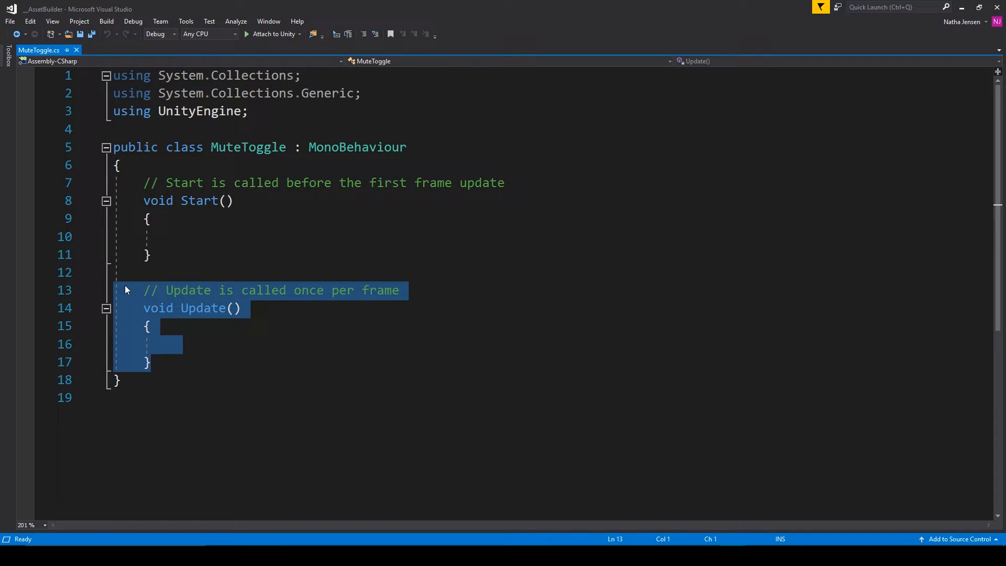
key("Delete")
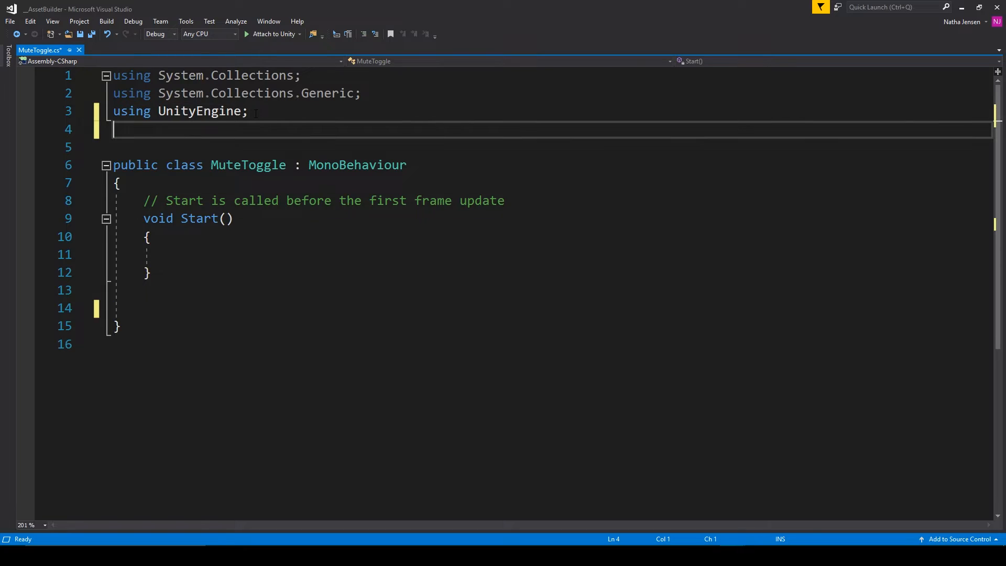
type("using")
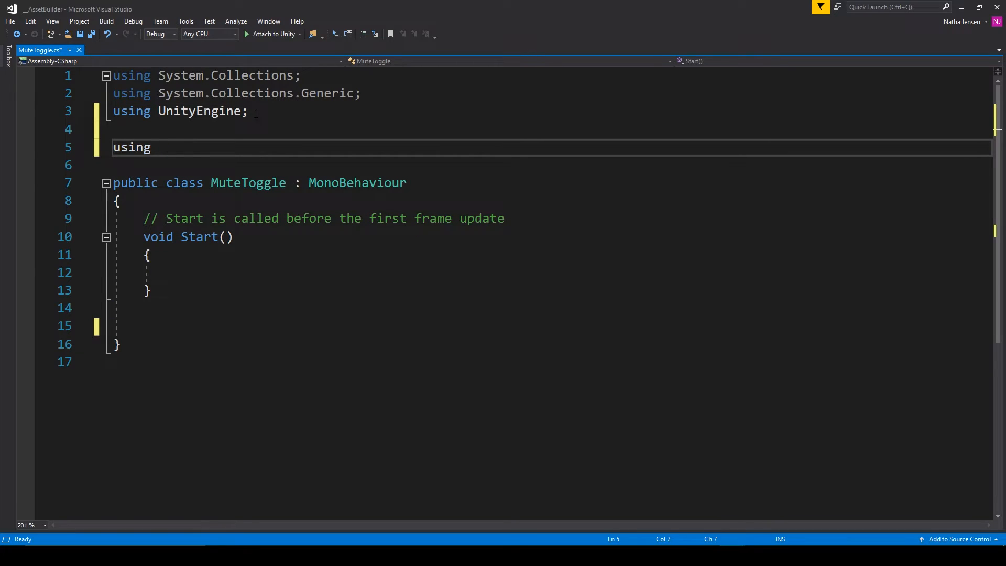
type("UnityEngine")
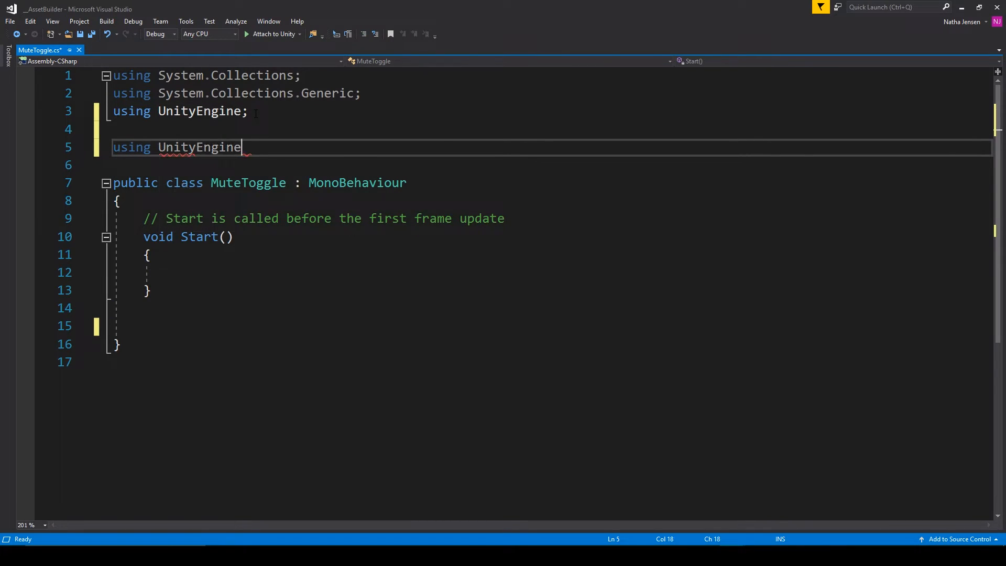
type(".UI;")
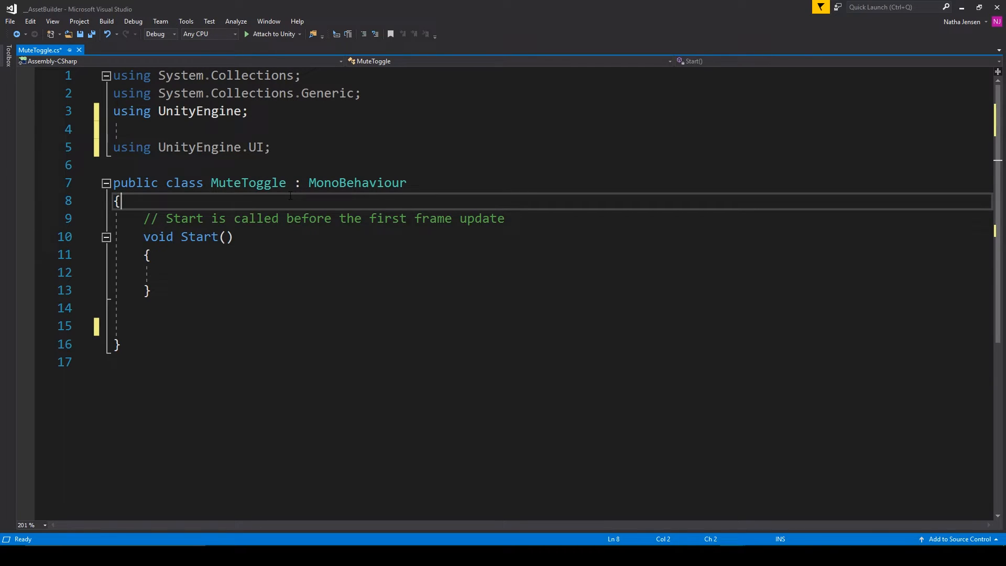
Step: Declare a Toggle myToggle field and fetch it with GetComponent in Start
type("Unity")
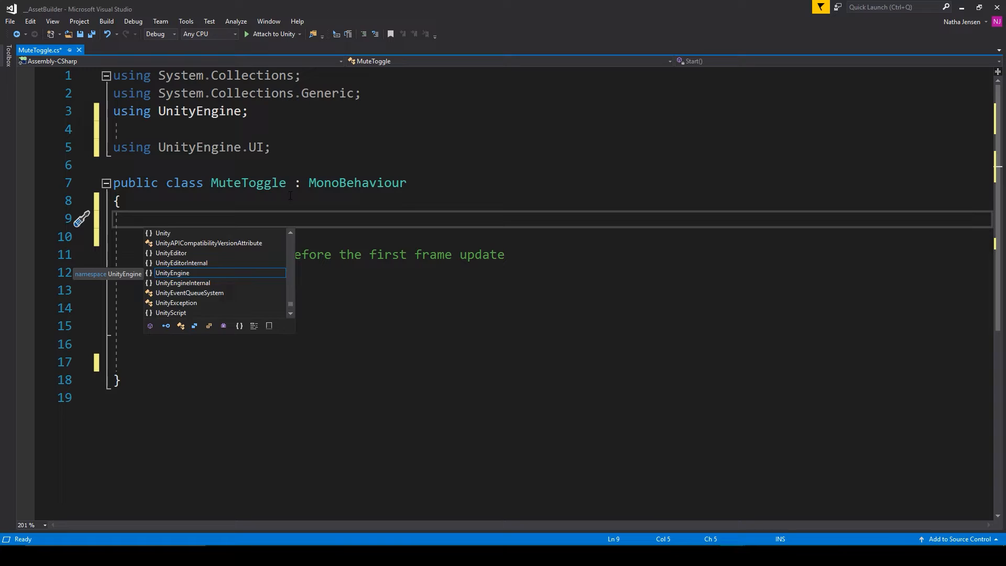
type("Toggle")
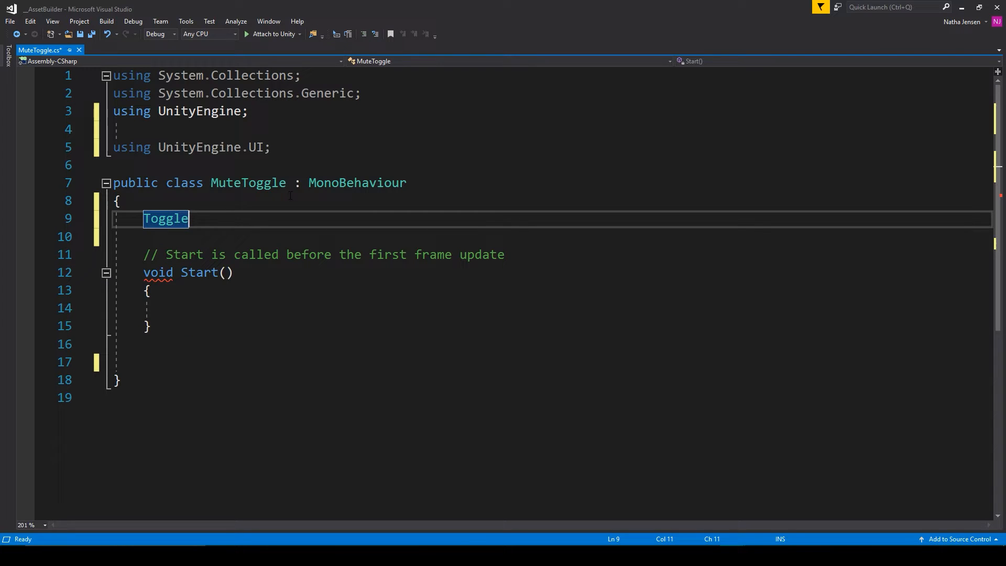
type("myT")
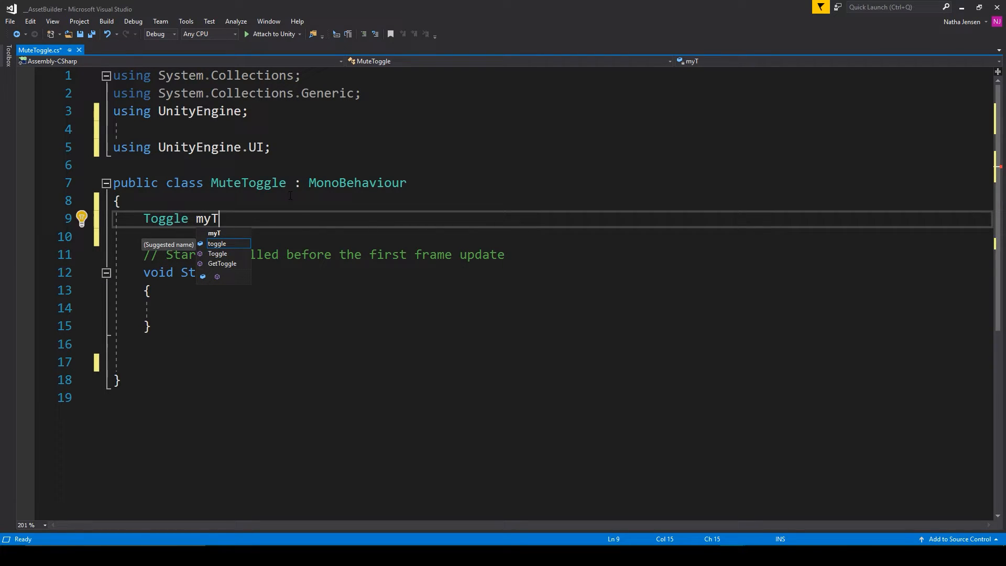
type("oggle;")
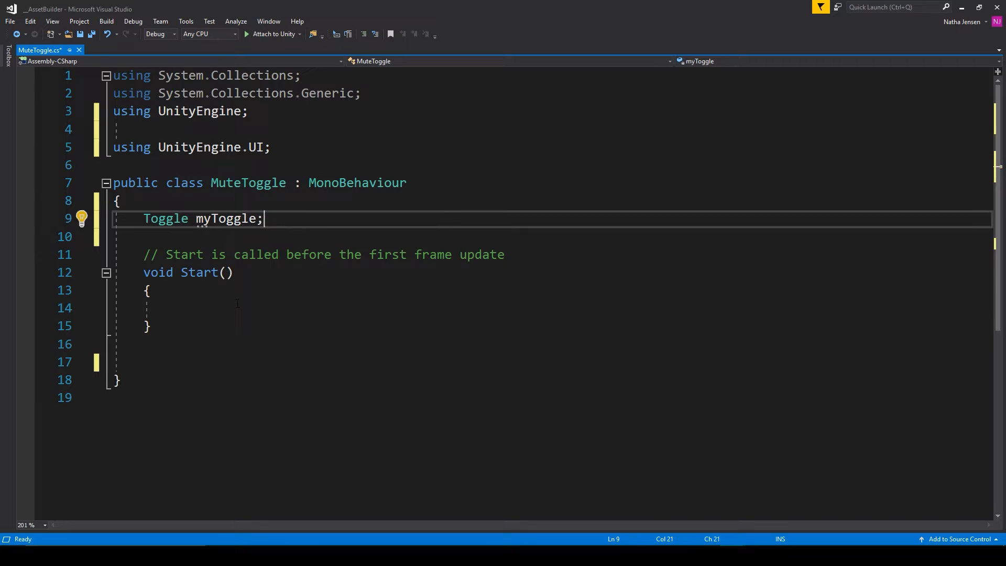
type("myToggle = g")
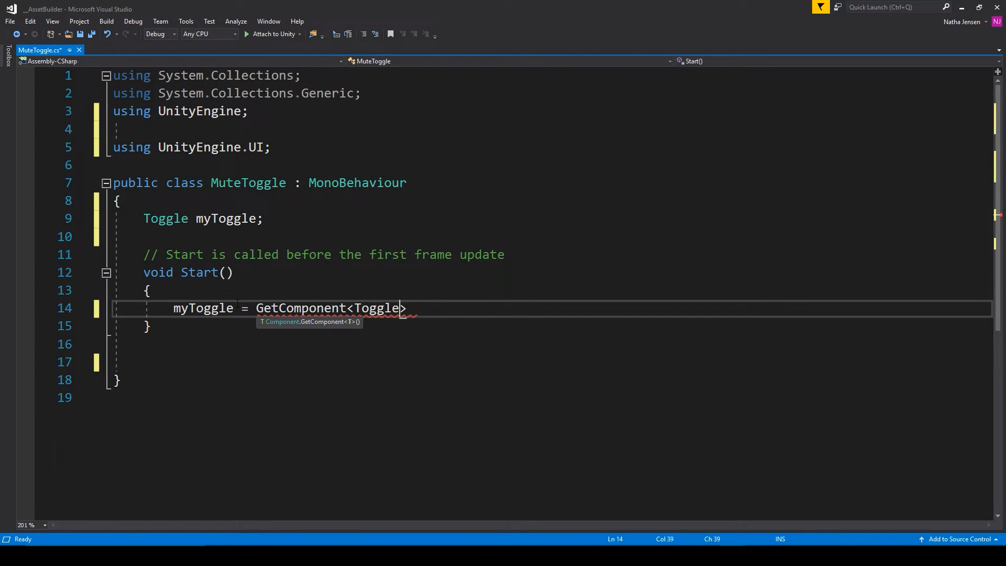
type(">();")
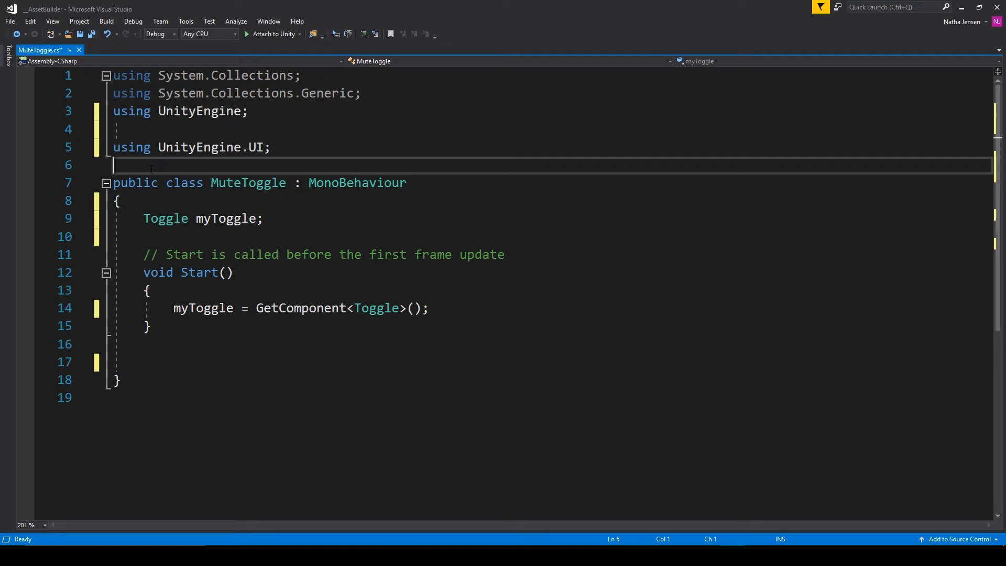
Step: Add a RequireComponent(typeof(Toggle)) attribute to the MuteToggle class
type("[r")
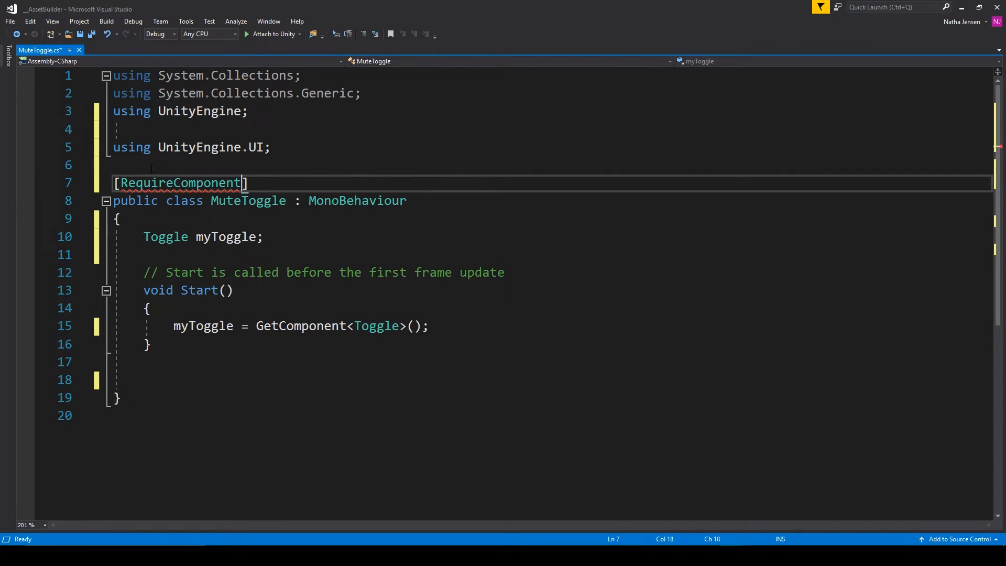
type("(")
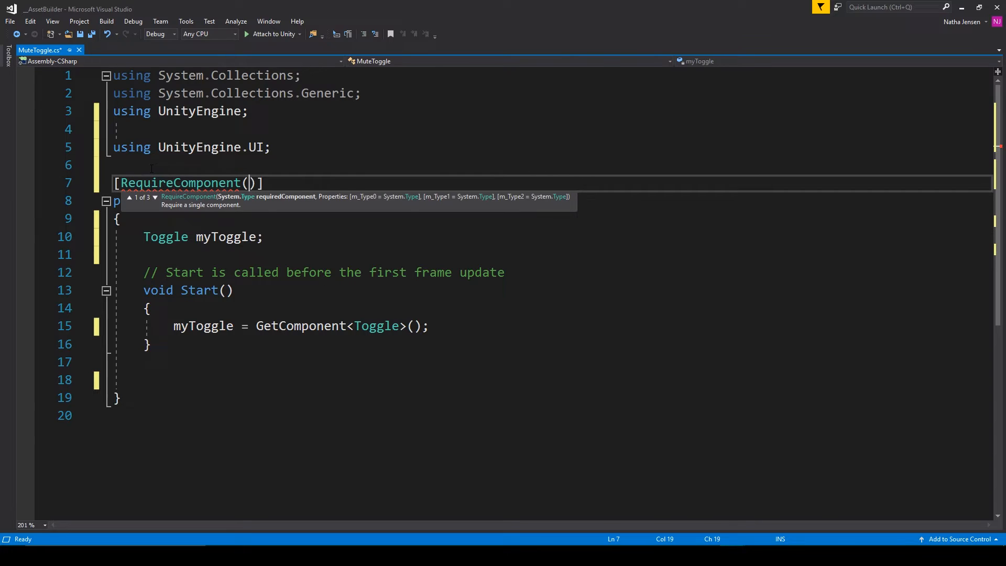
type("typeof")
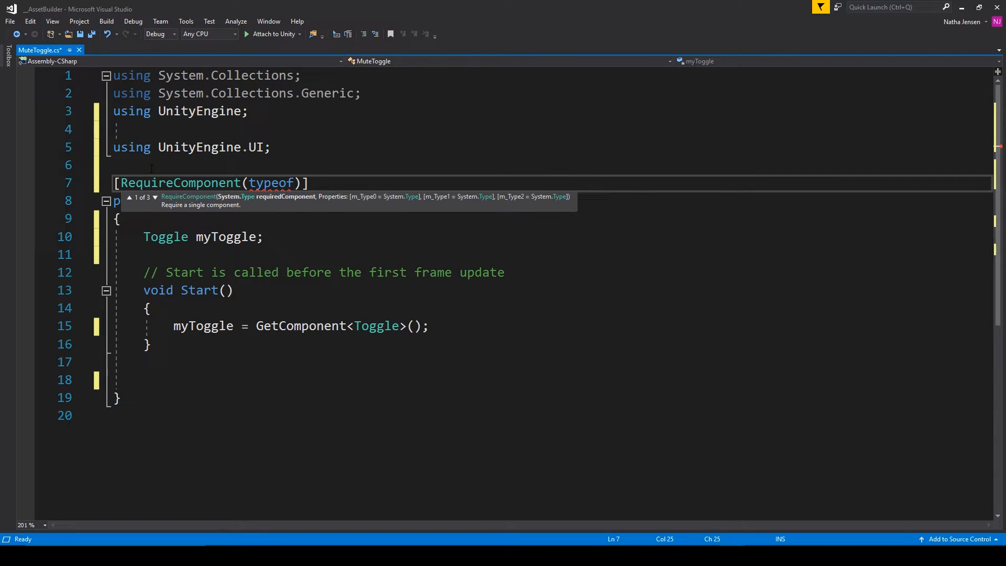
type("Toggle")
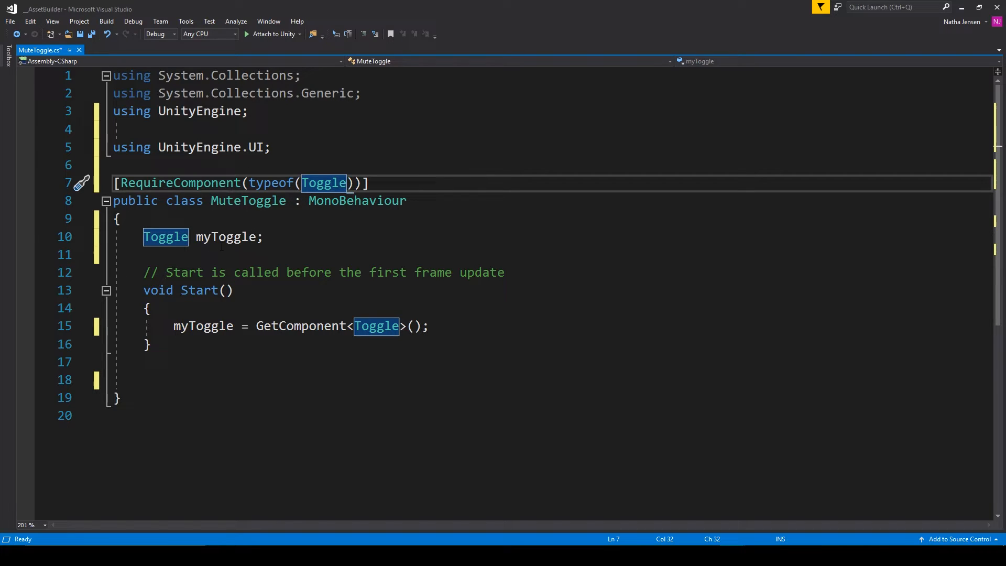
mouse_move(228, 237)
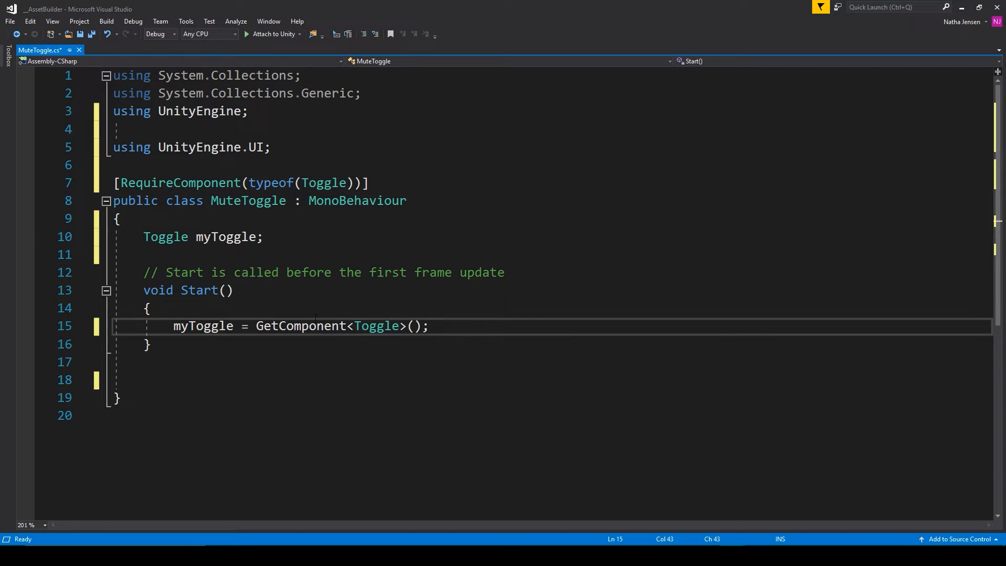
Step: In Start, set myToggle.isOn to false when AudioListener.volume is 0
type("if(")
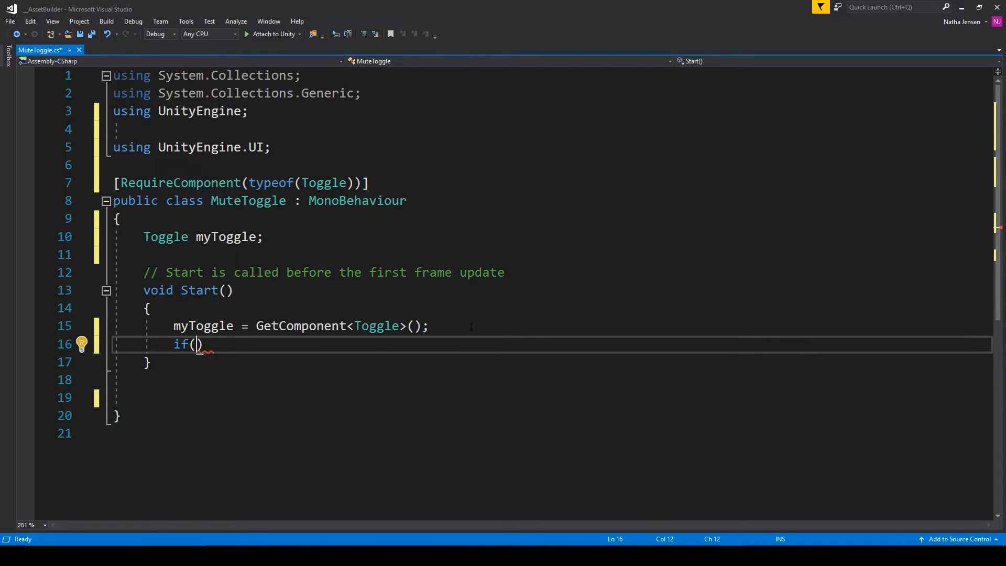
type("AudioListener.")
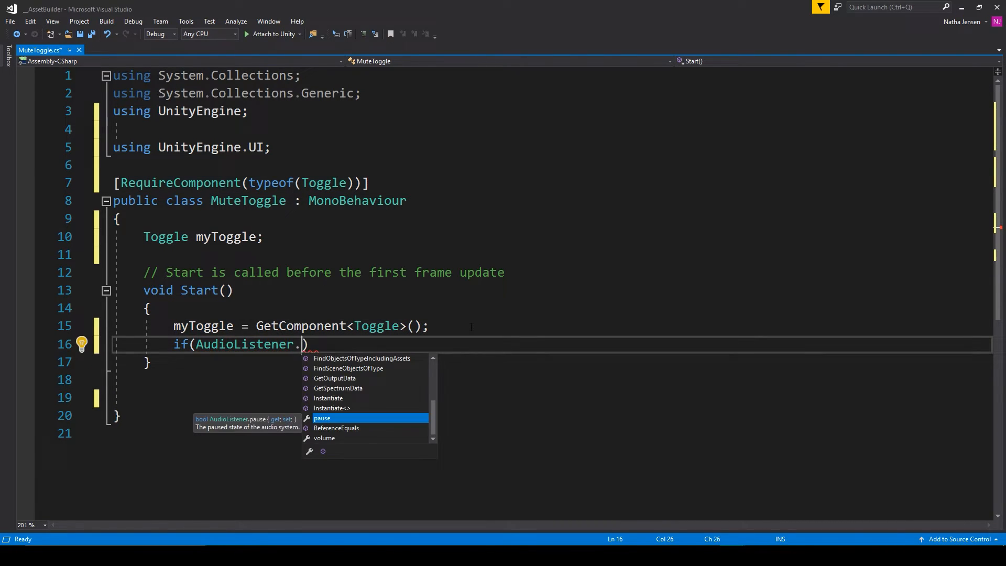
type("volume ==")
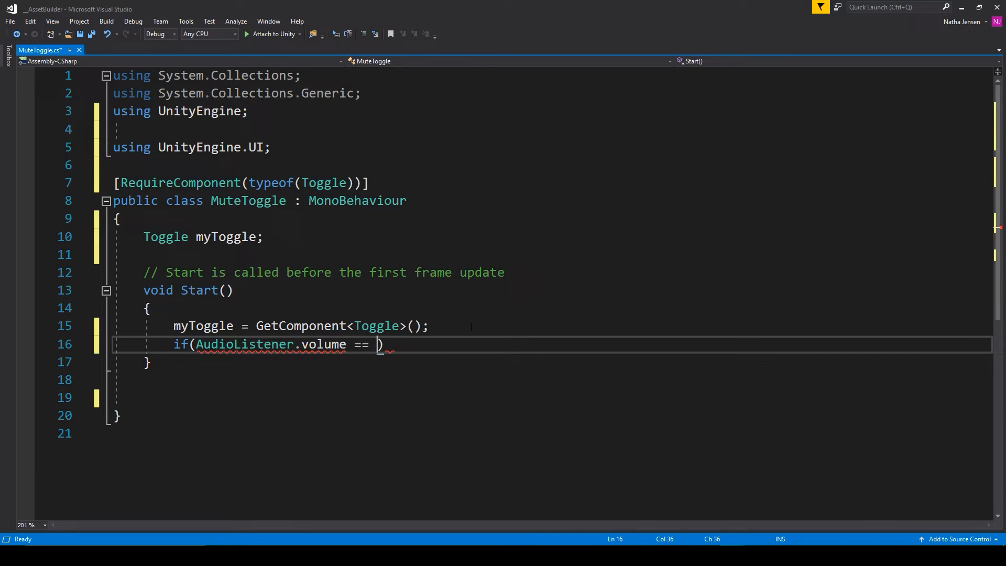
type("0)")
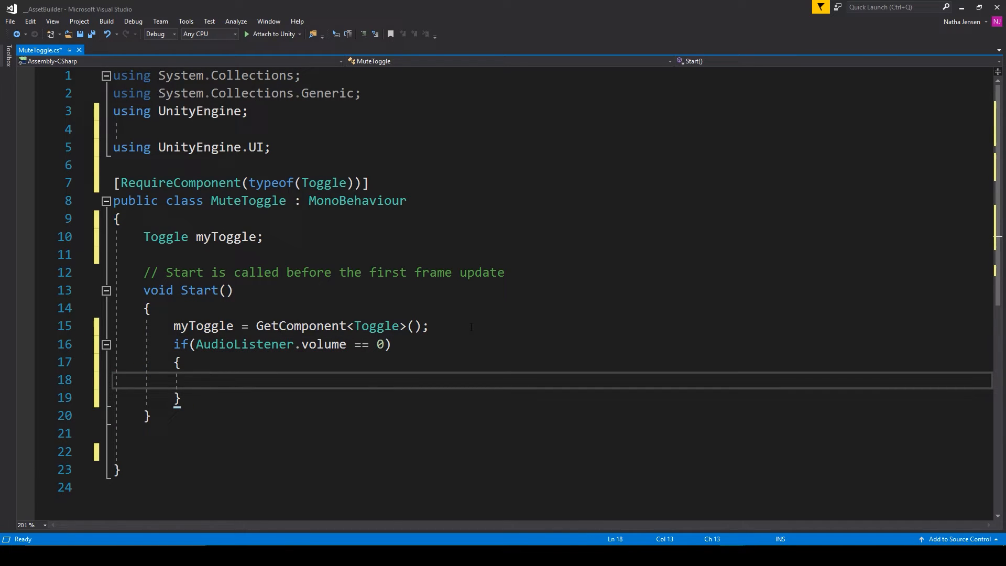
type("myToggle.is")
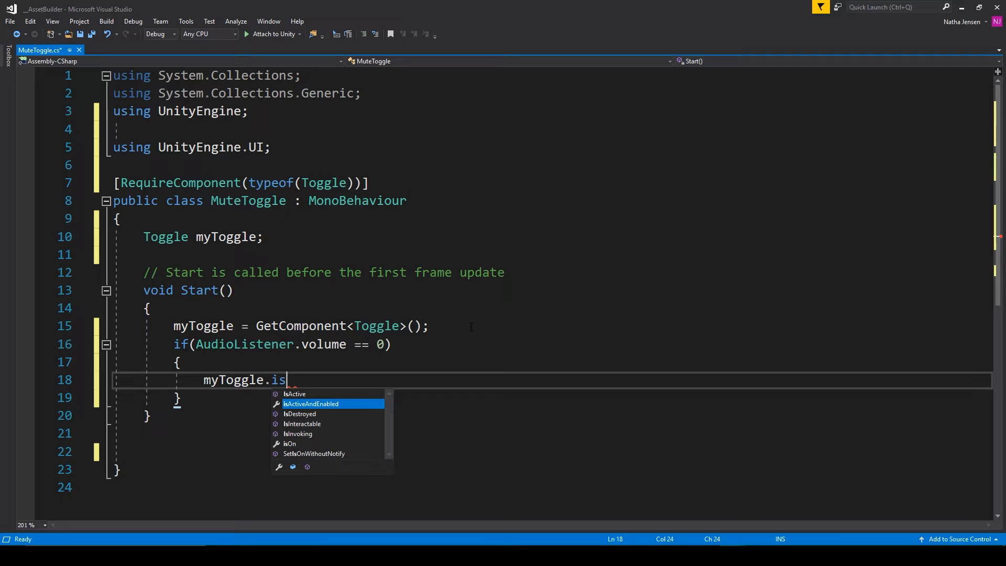
type("On = false;")
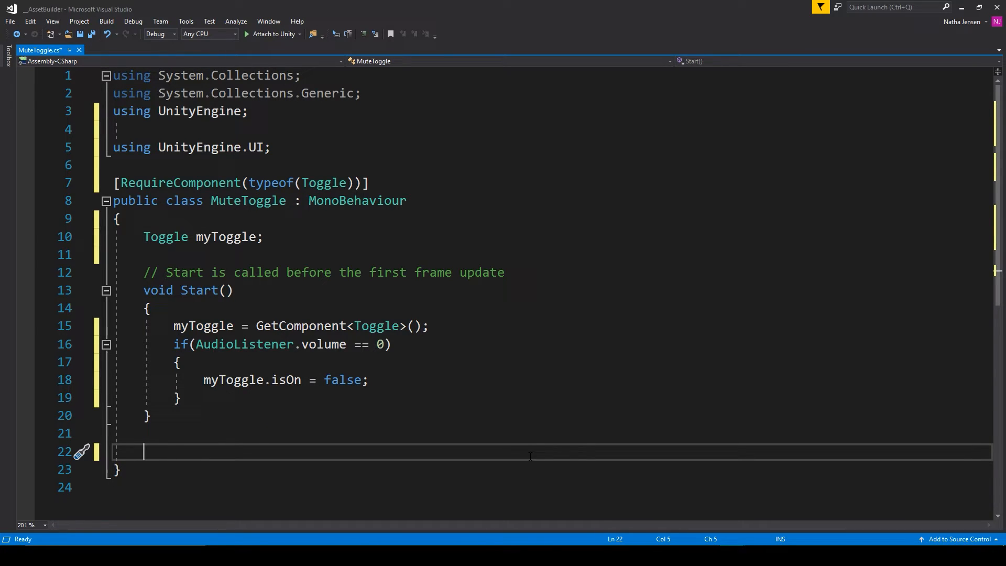
Step: Write public ToggleAudioOnValueChange(bool audioIn) setting AudioListener.volume to 1 or 0 via if/else
type("public")
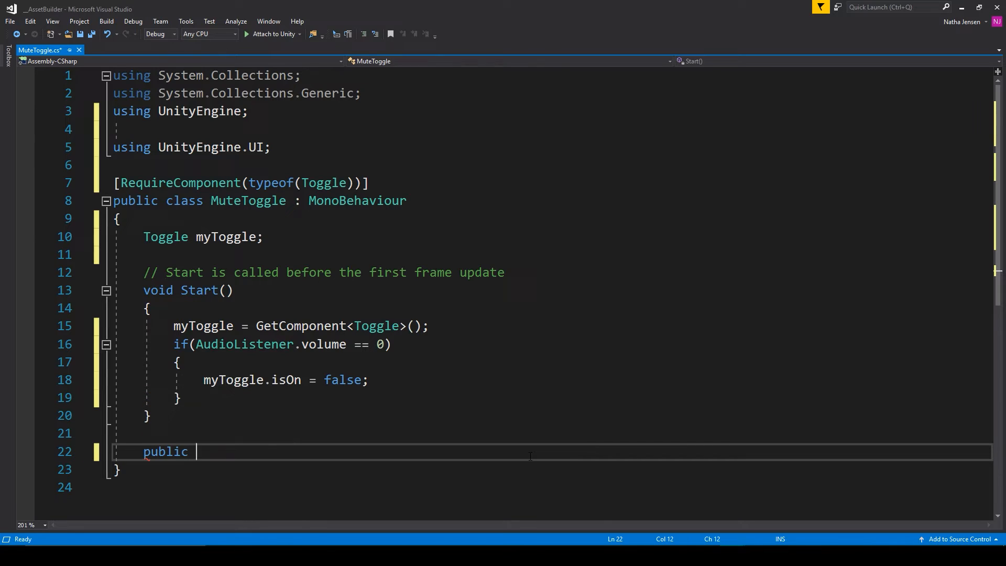
type("void T")
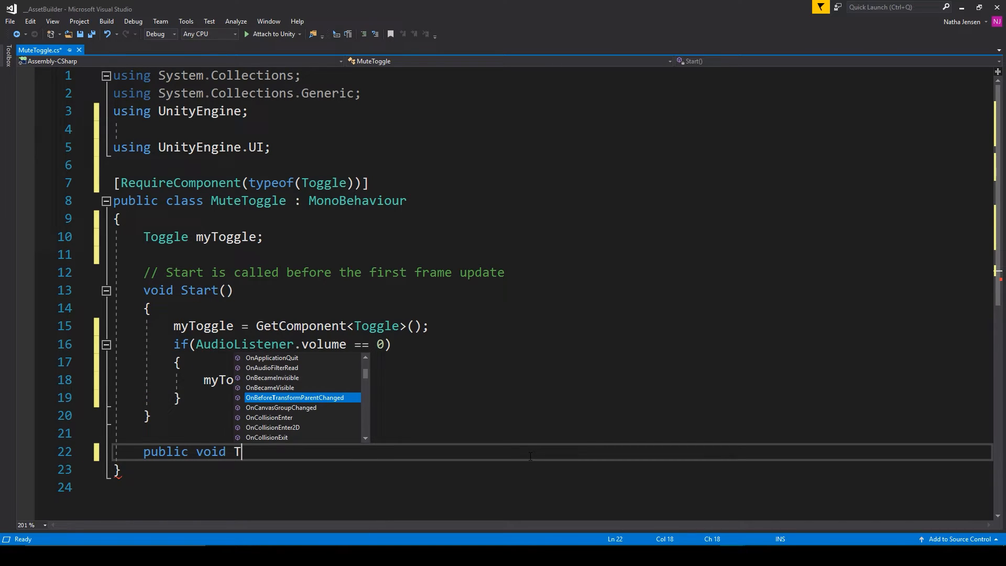
type("oggleAudioOnValueChange(bool")
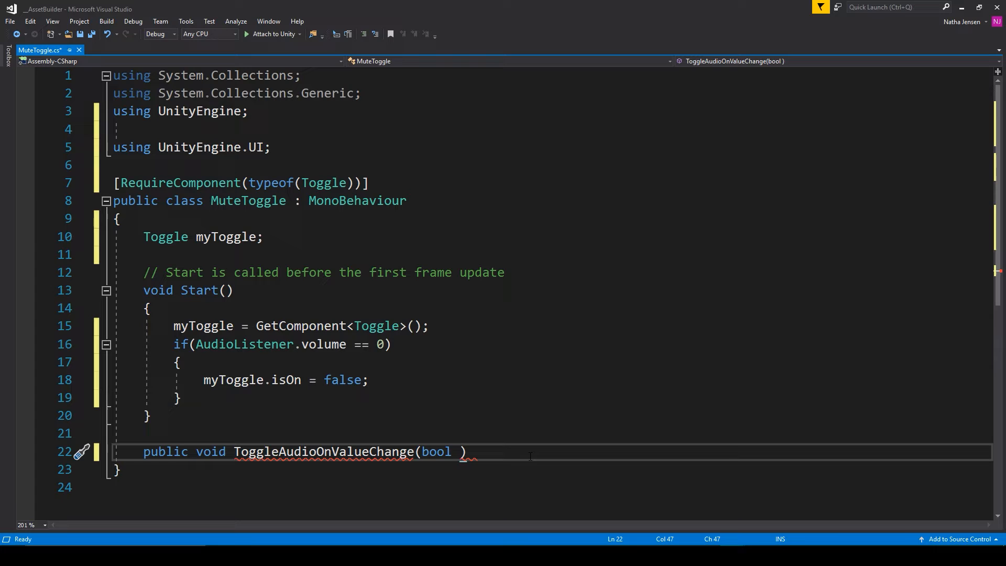
type("audioIn")
type("{")
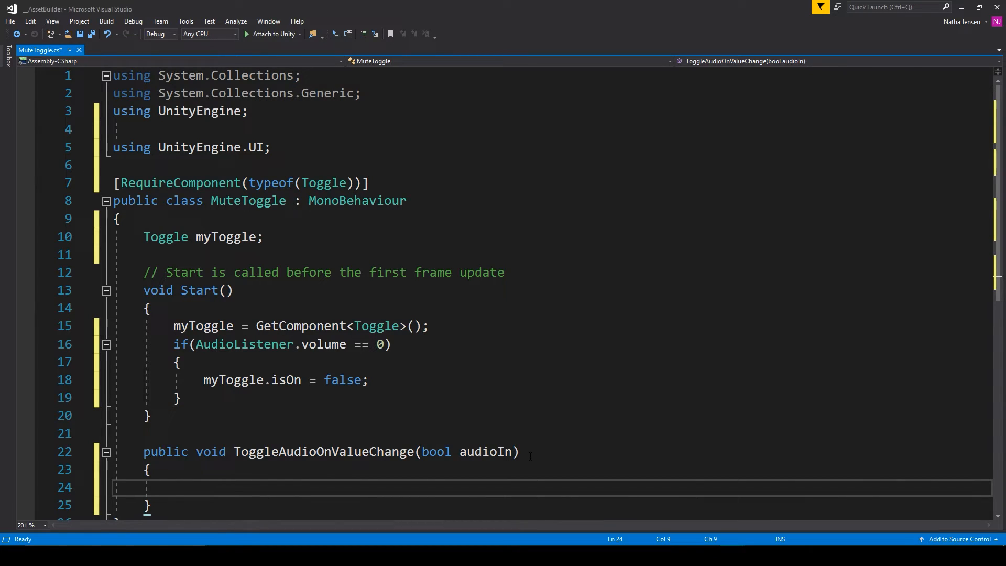
type("if(audioIn )")
type("{")
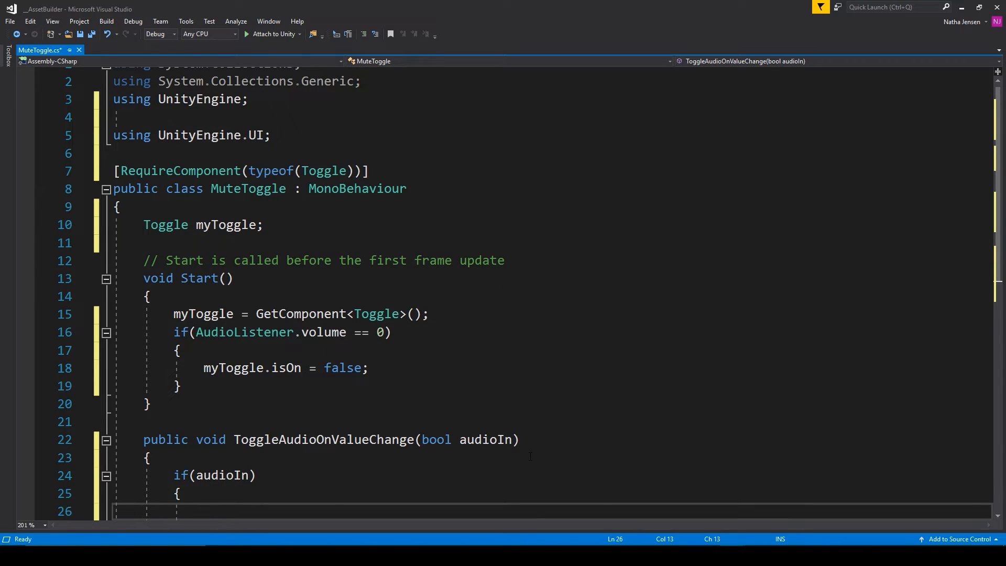
type("AudioListener.volume = 1;")
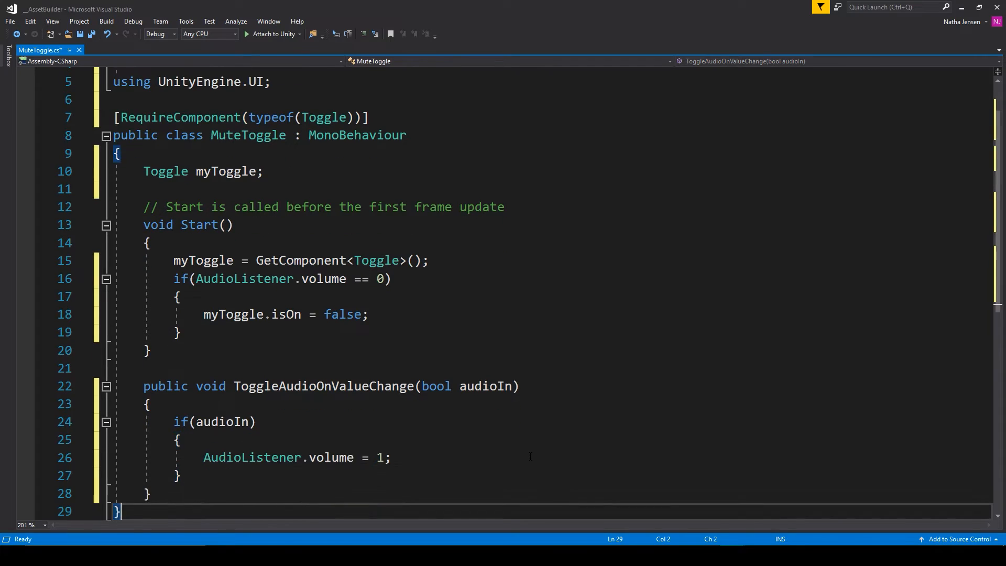
type("else")
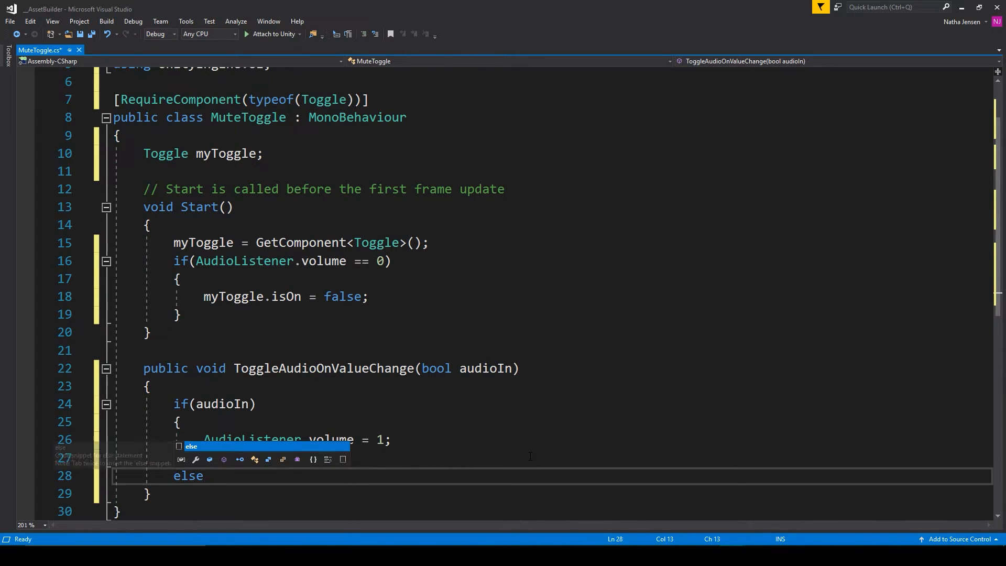
key("Tab")
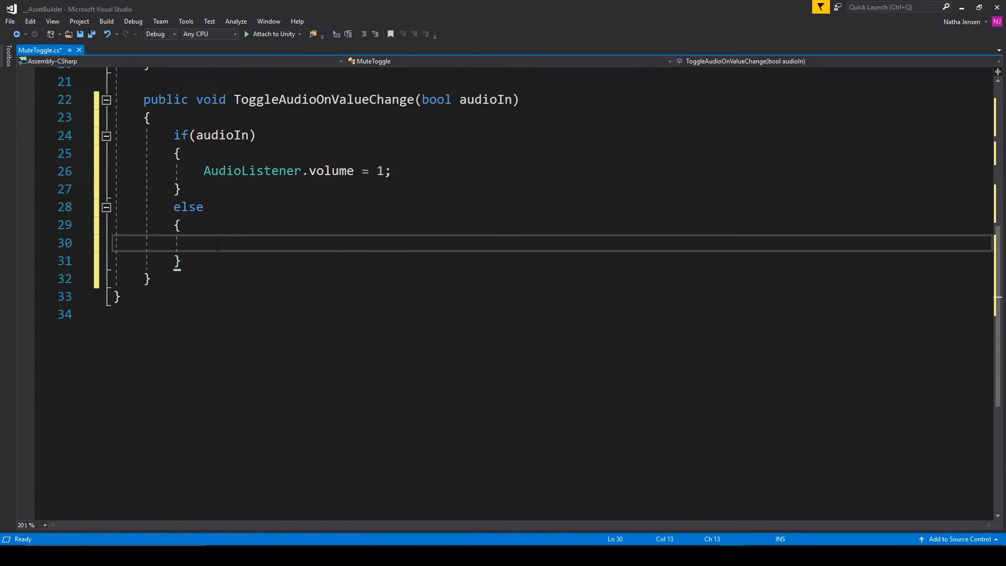
type("AudioListener")
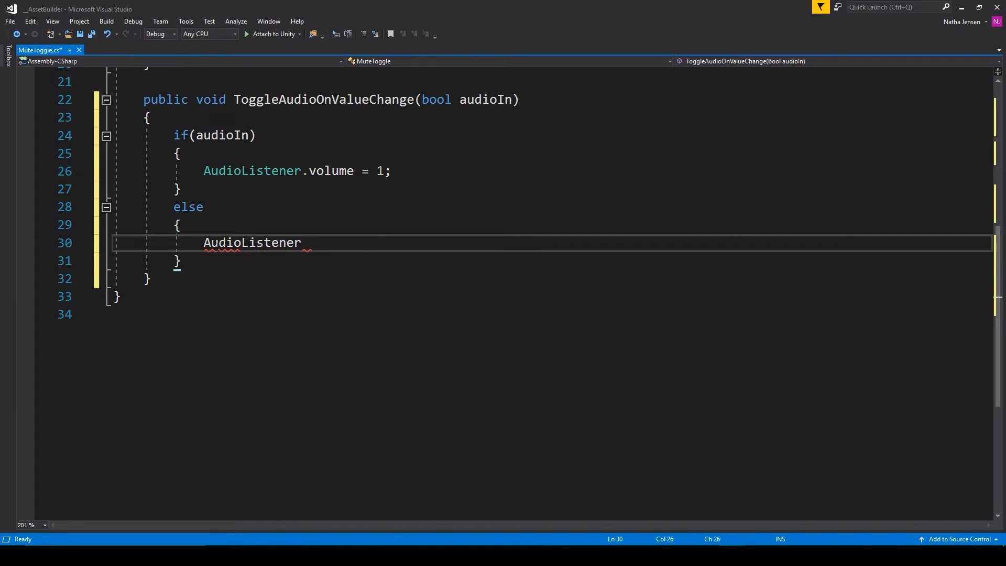
type(".val")
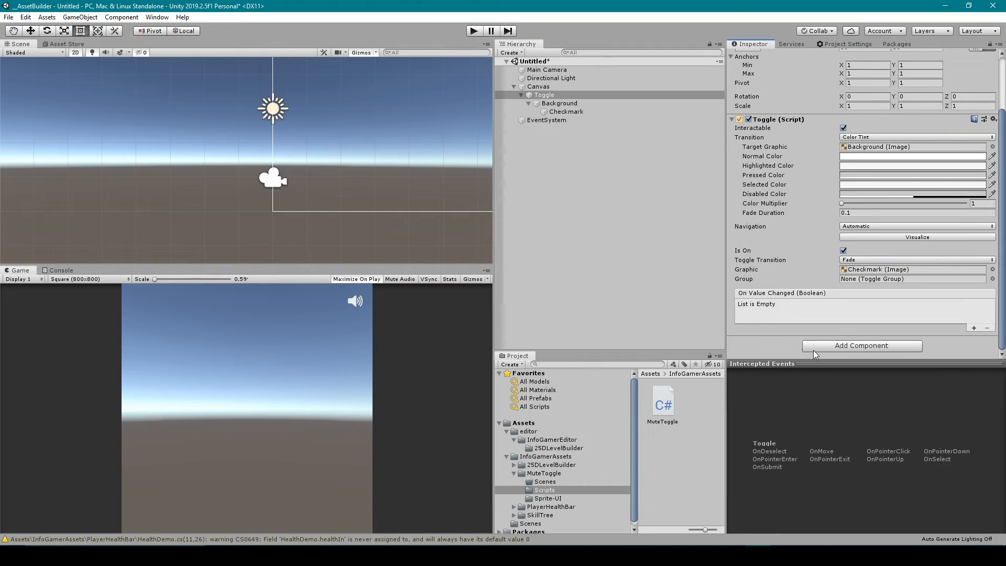
Step: Add the Mute Toggle component and wire On Value Changed to MuteToggle.ToggleAudioOnValueChange on the toggle
left_click(862, 345)
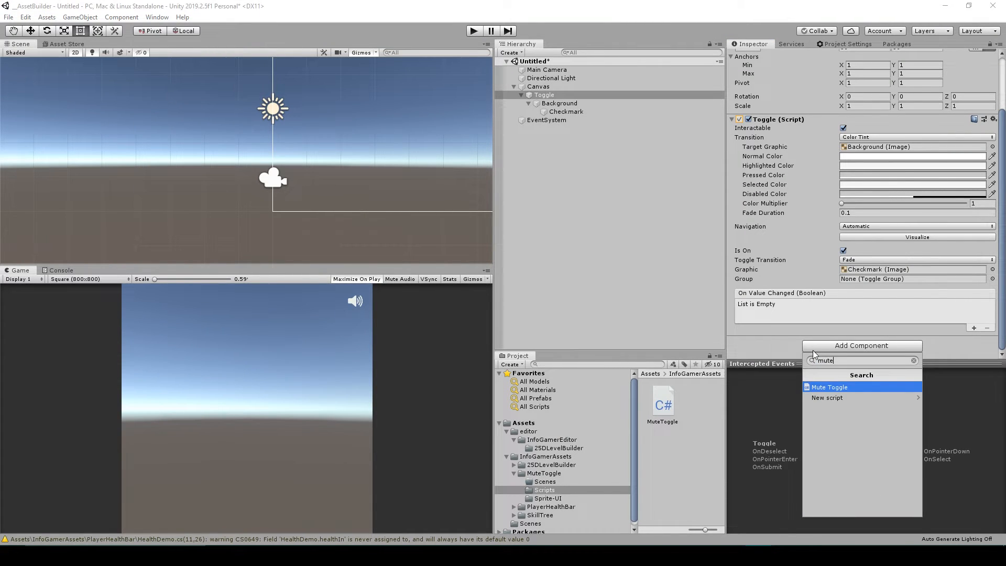
left_click(830, 386)
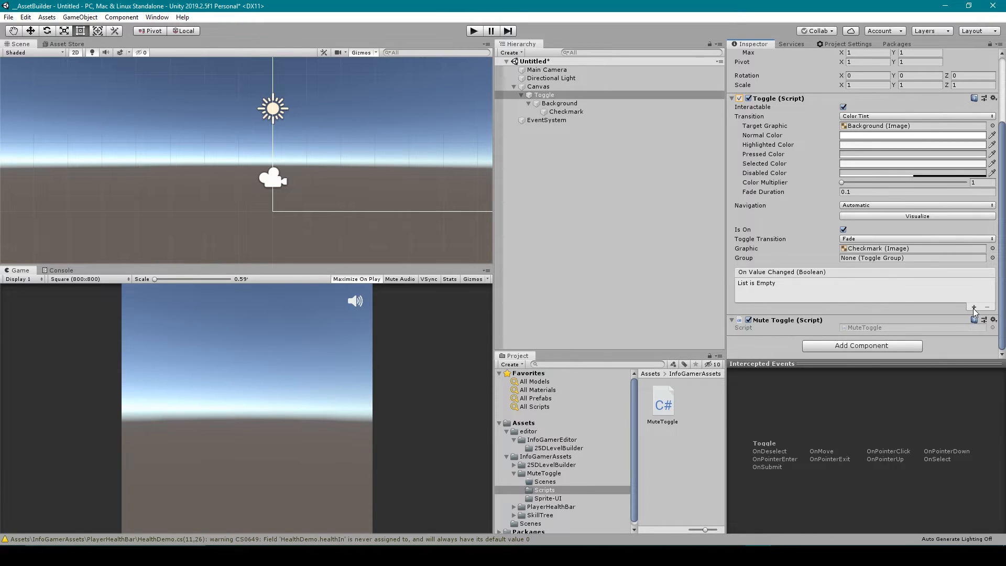
left_click(973, 307)
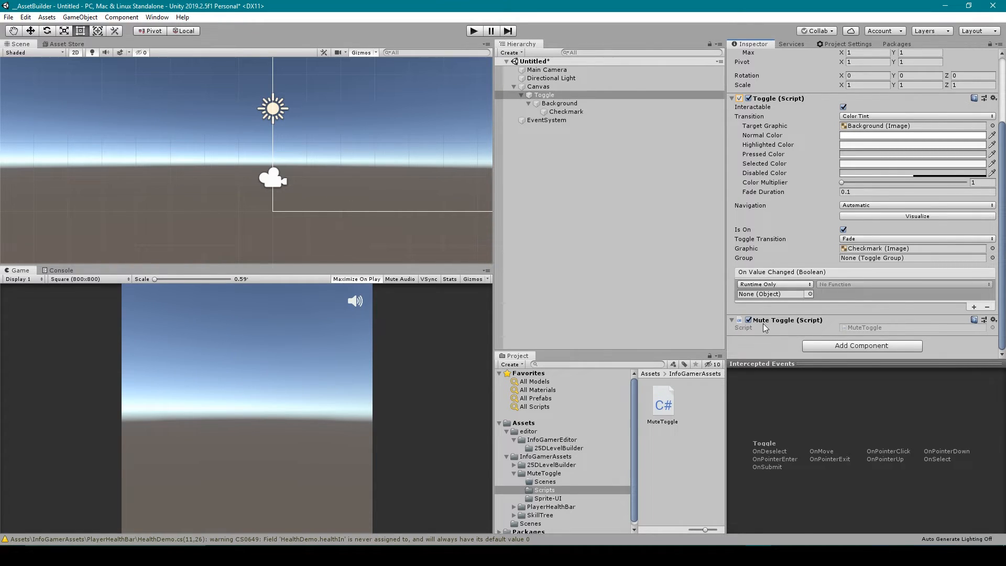
left_click(770, 293)
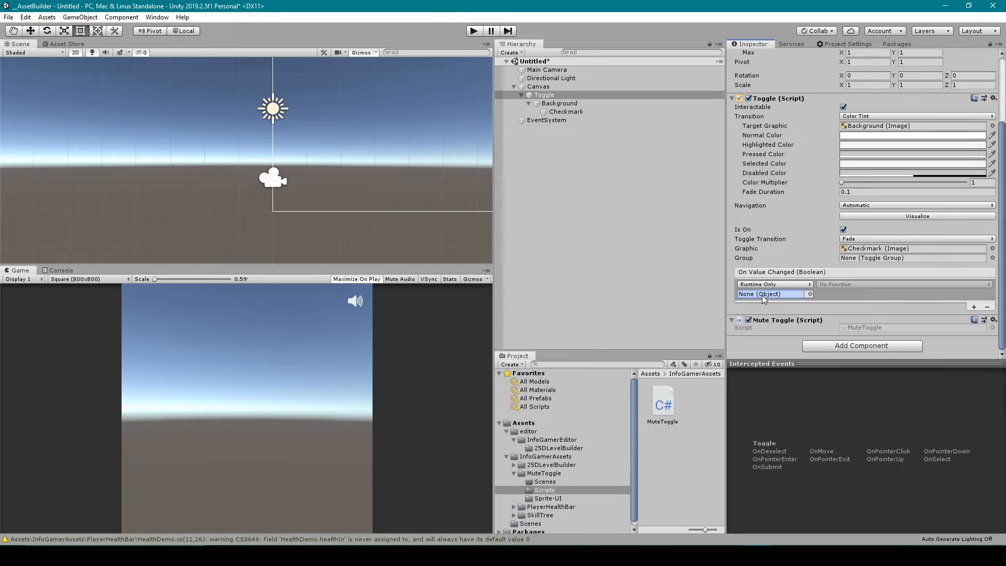
left_click(771, 293)
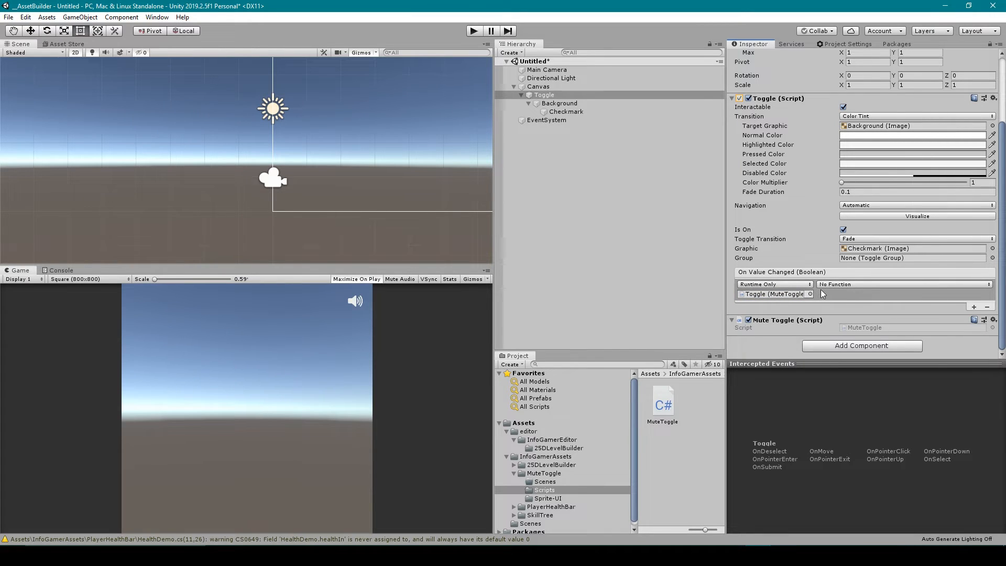
left_click(904, 284)
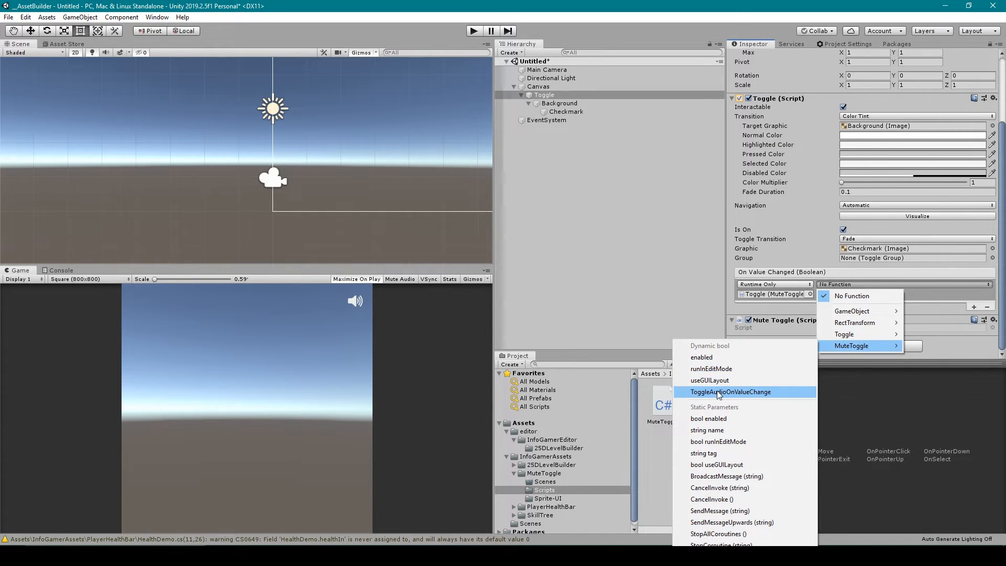
mouse_move(734, 398)
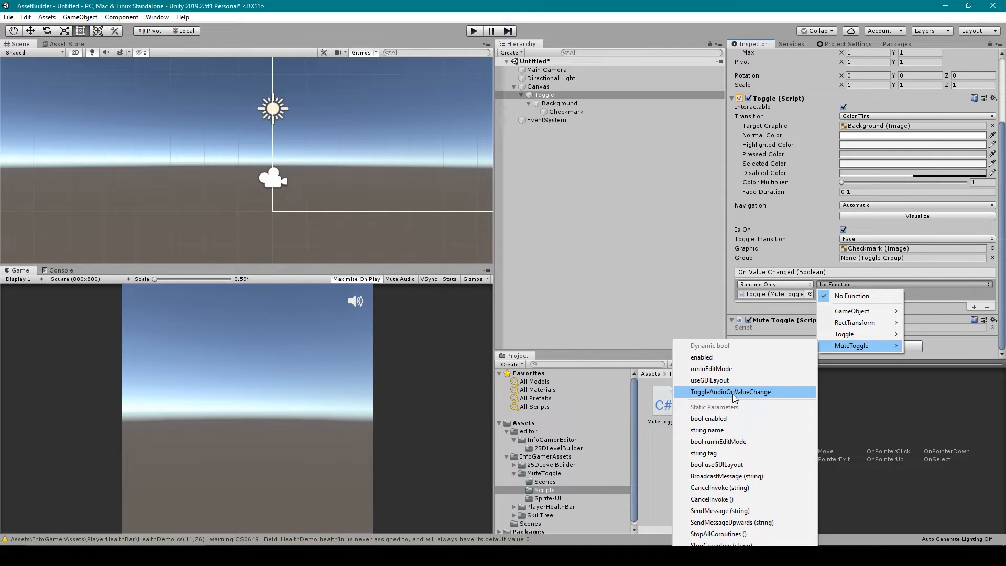
left_click(731, 391)
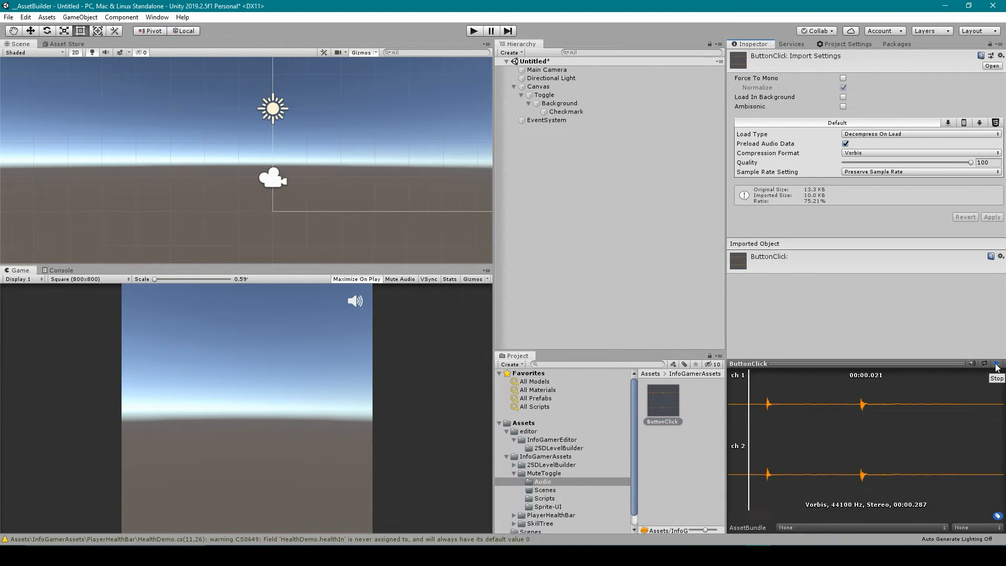
Step: Stop the clip preview and create a new Audio Source object, renaming it AudioDemo
left_click(996, 364)
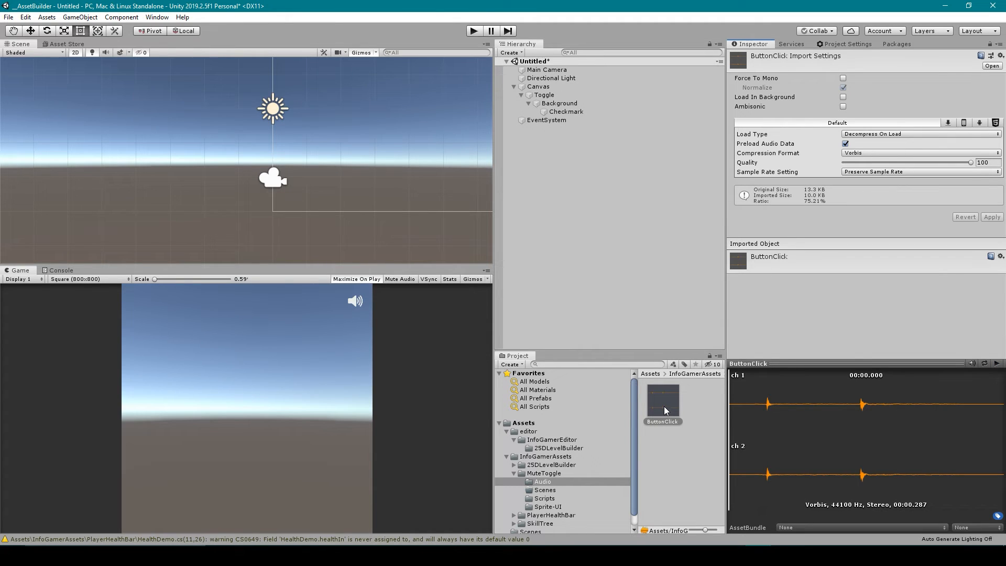
left_click(511, 53)
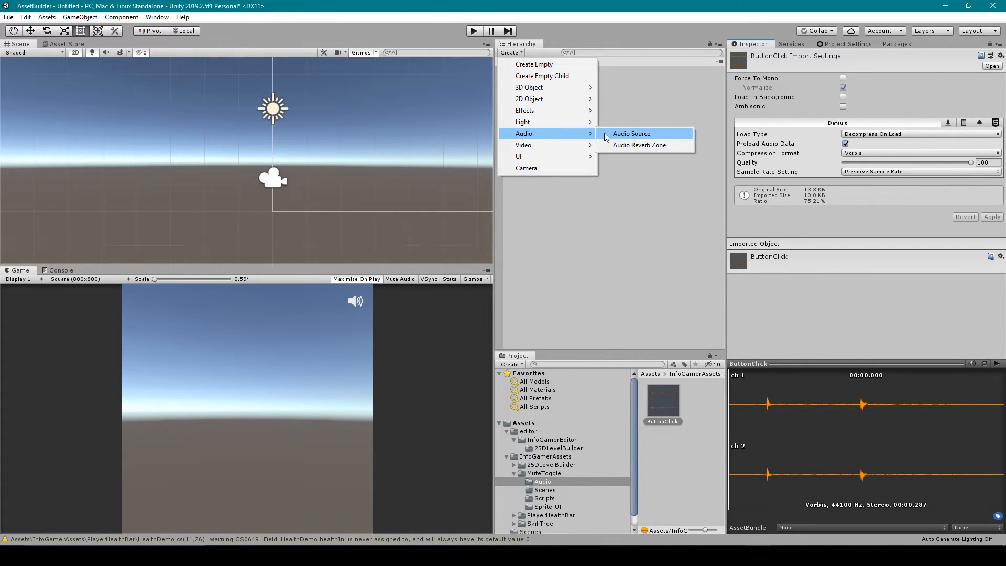
left_click(630, 133)
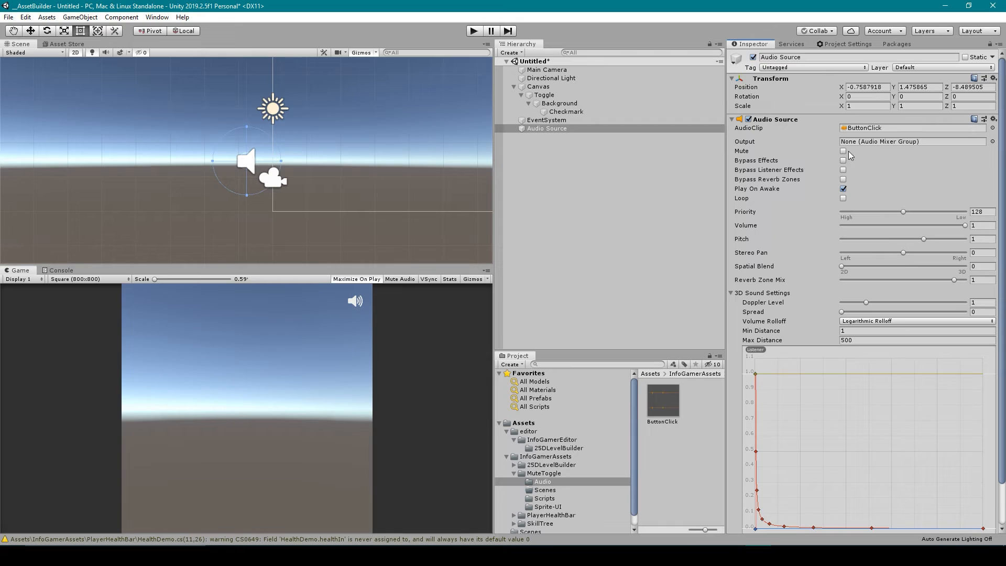
left_click(546, 128)
type("Dem")
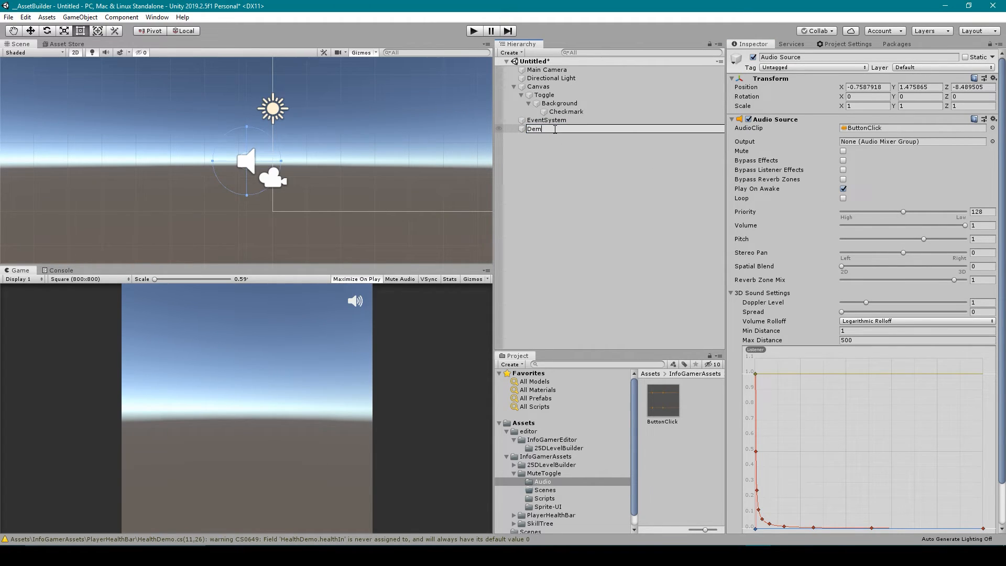
type("Audio")
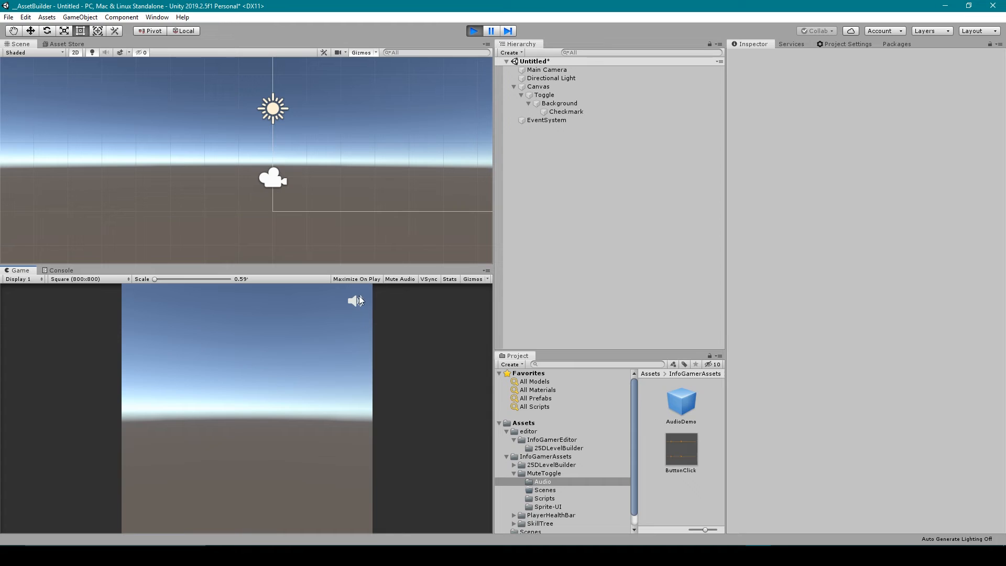
Step: Toggle mute off and on in the Game view, duplicate AudioDemo with Ctrl+D, then stop play mode
left_click(352, 301)
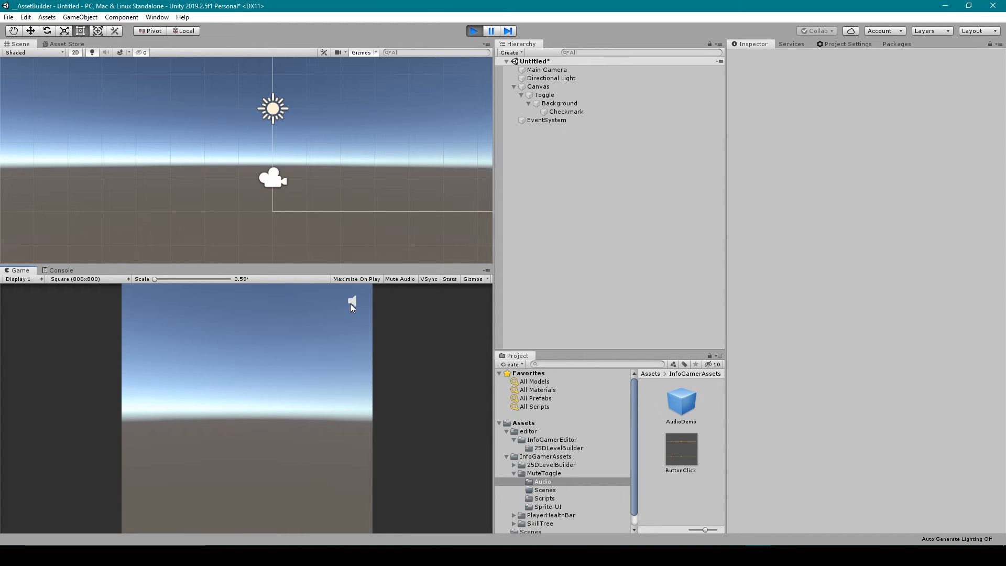
left_click(352, 301)
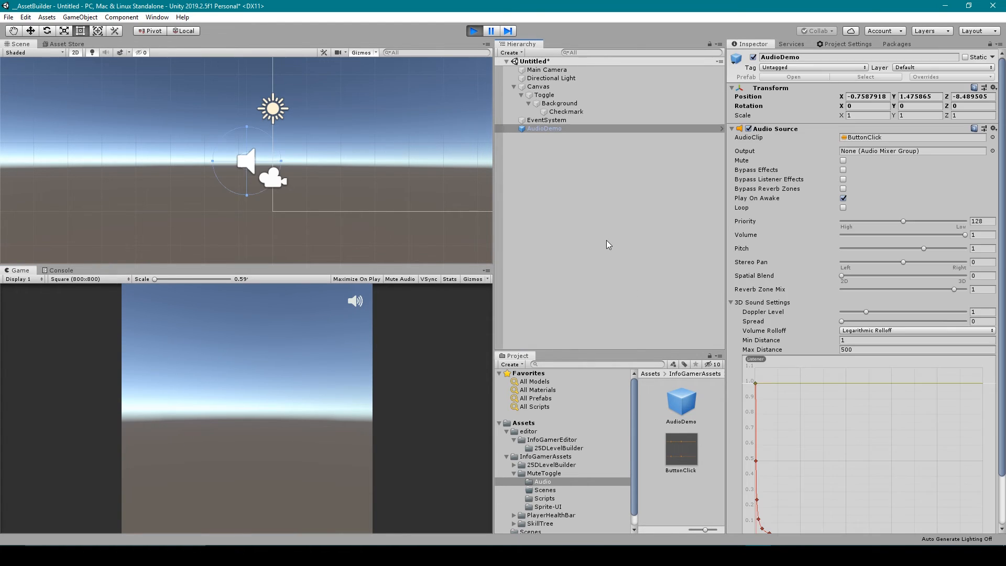
key("ctrl+d")
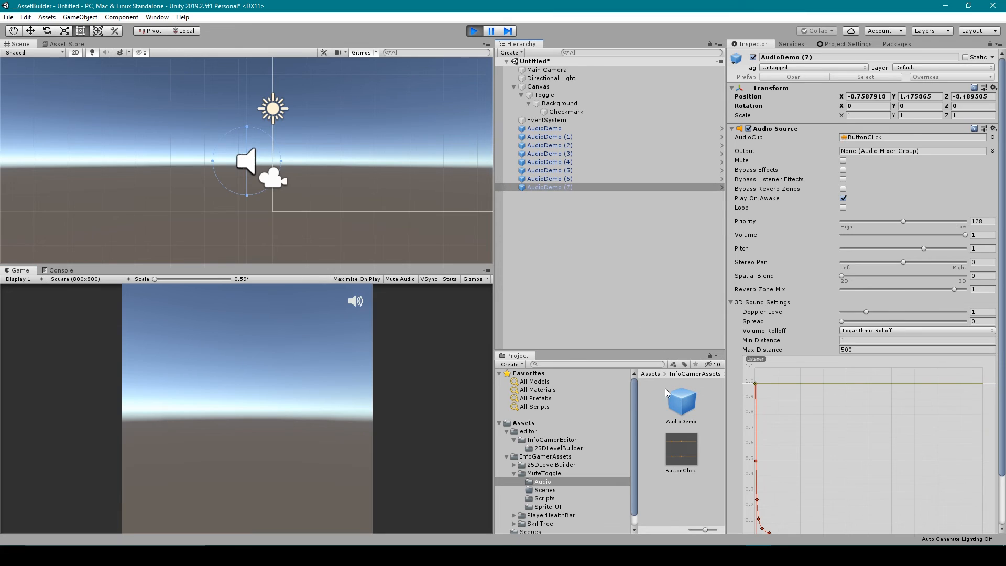
left_click(474, 31)
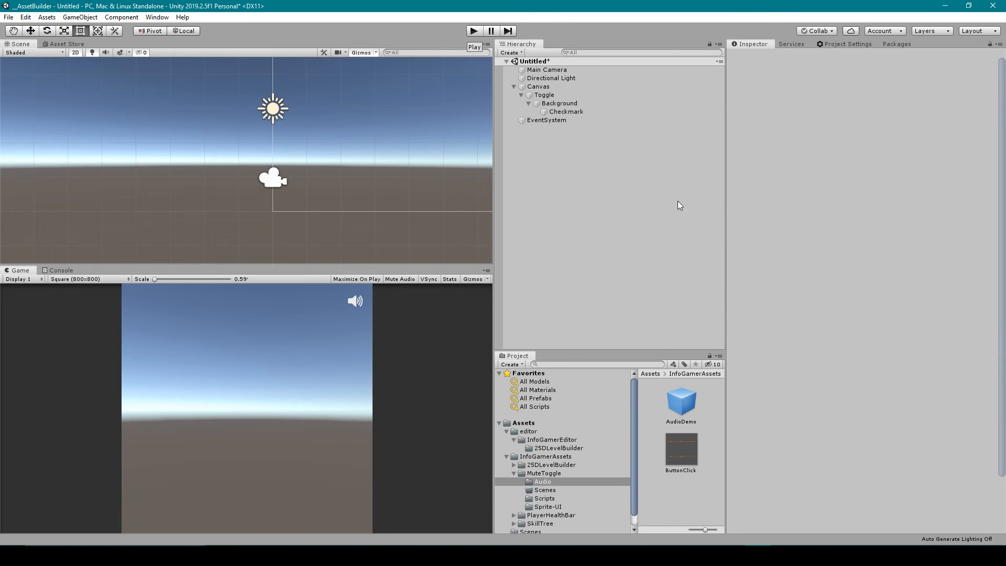
mouse_move(679, 224)
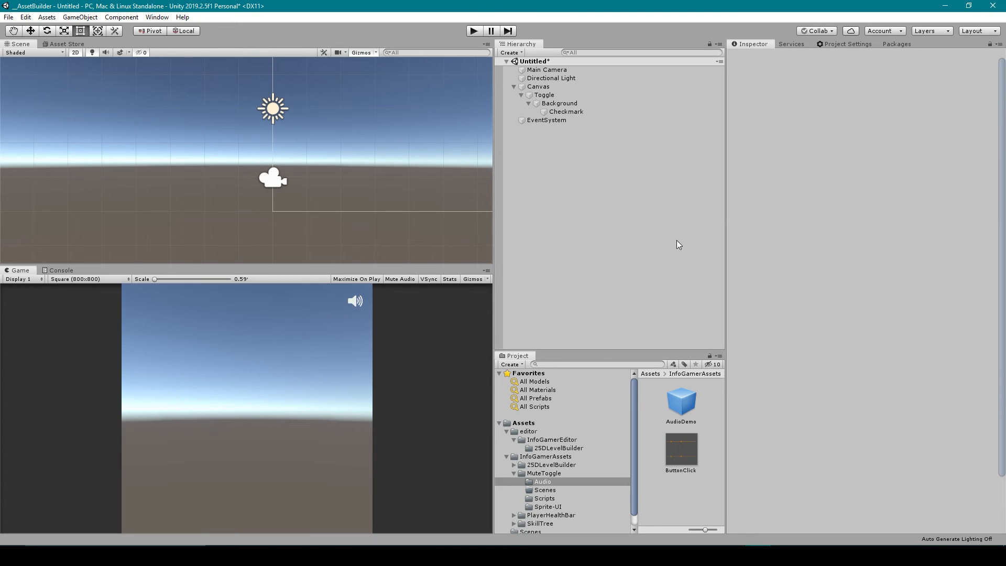
mouse_move(678, 242)
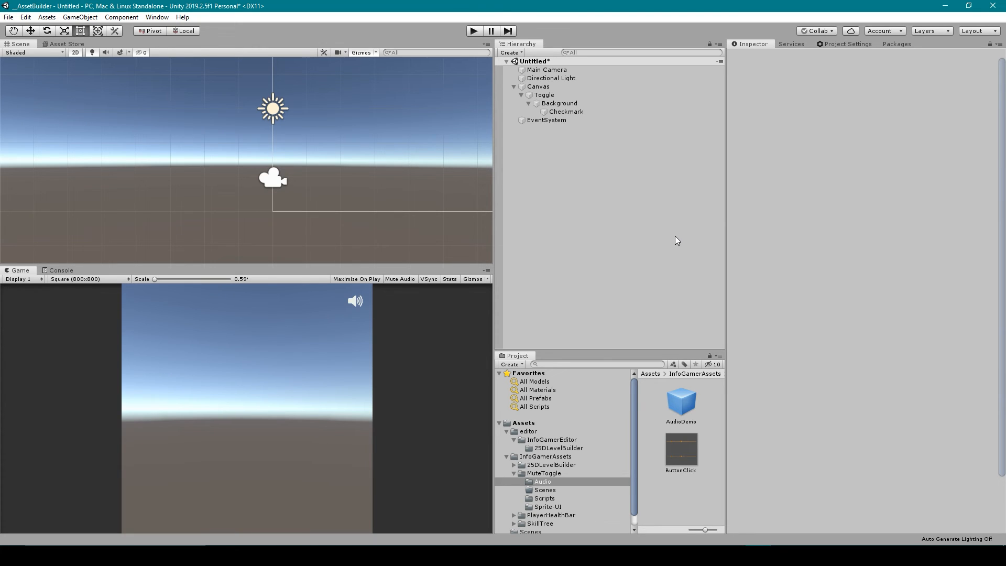
mouse_move(644, 216)
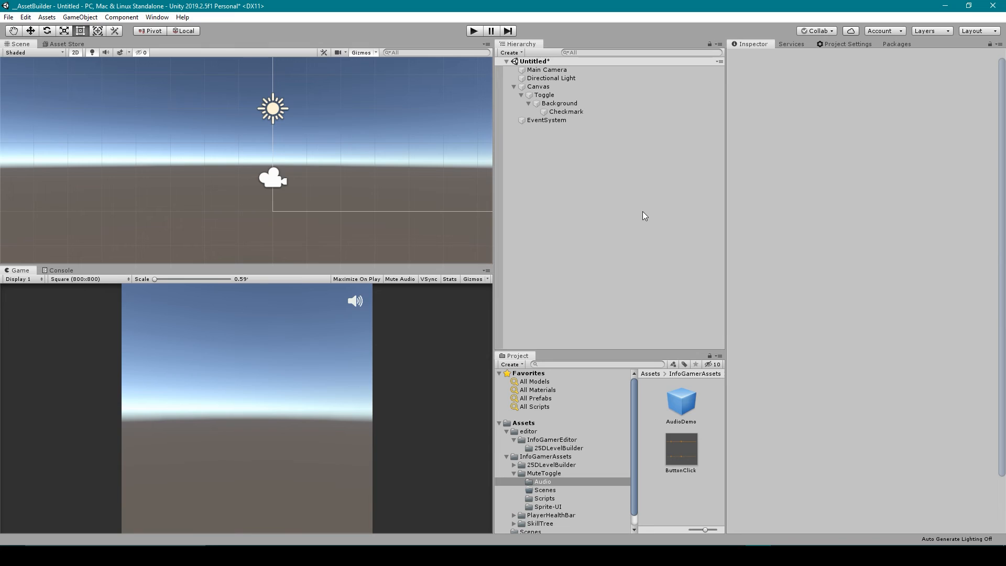